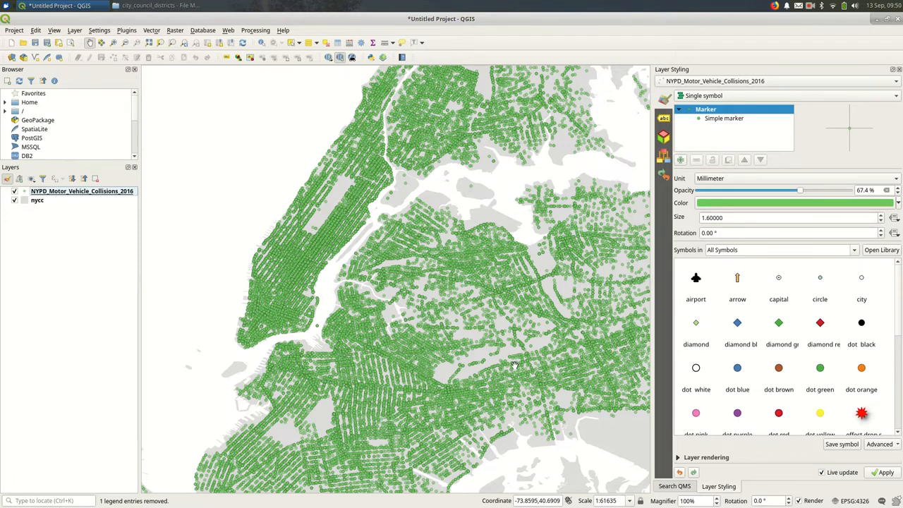
pyautogui.moveTo(520, 361)
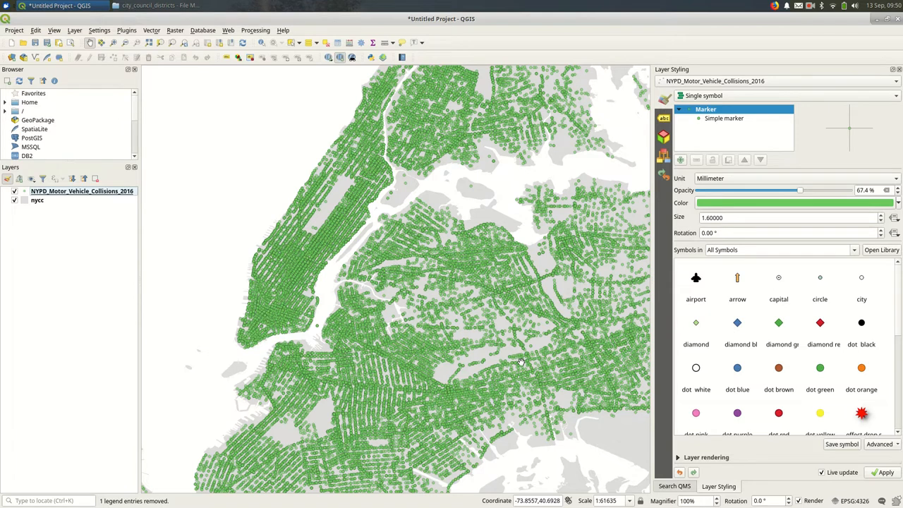
pyautogui.moveTo(521, 362)
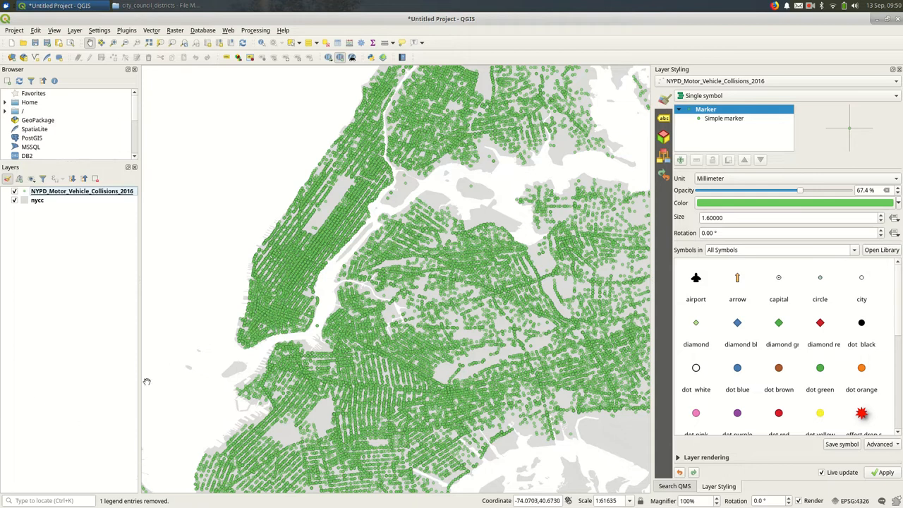
pyautogui.moveTo(129, 394)
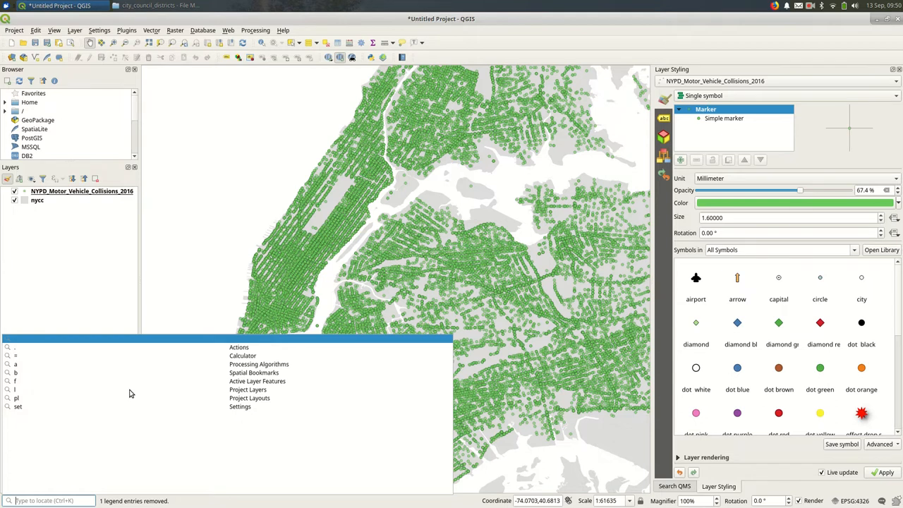
# Search the locator for 'points in' to list the Count points in polygon algorithm.
pyautogui.write('points in')
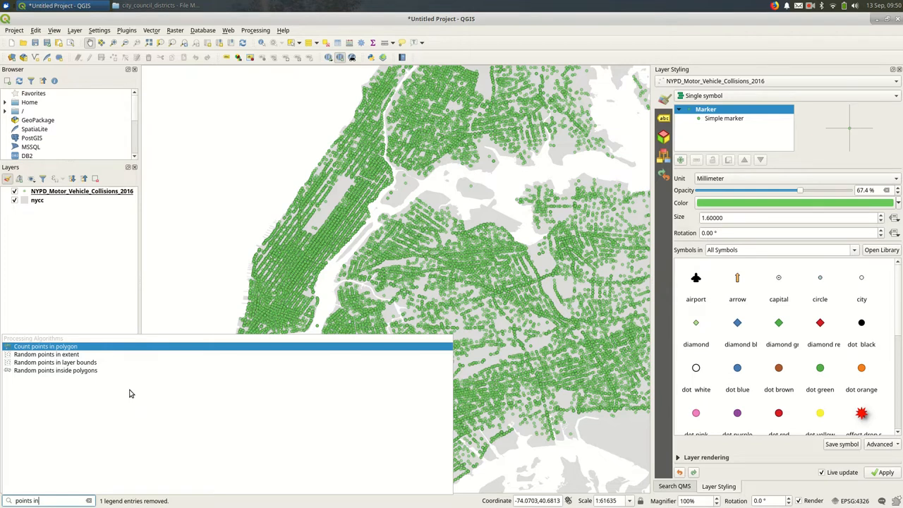
pyautogui.moveTo(90, 351)
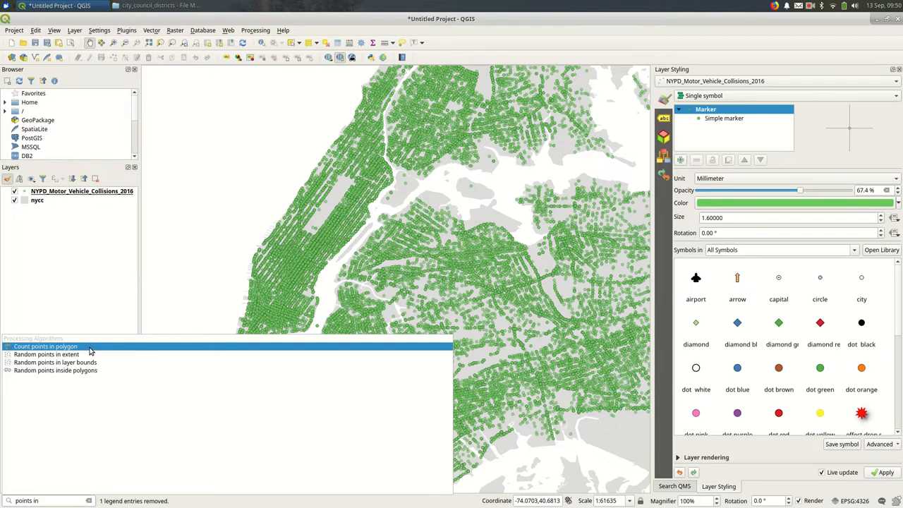
# Run Count points in polygon with nycc polygons, collision points and a NUMPOINTS field.
pyautogui.doubleClick(45, 346)
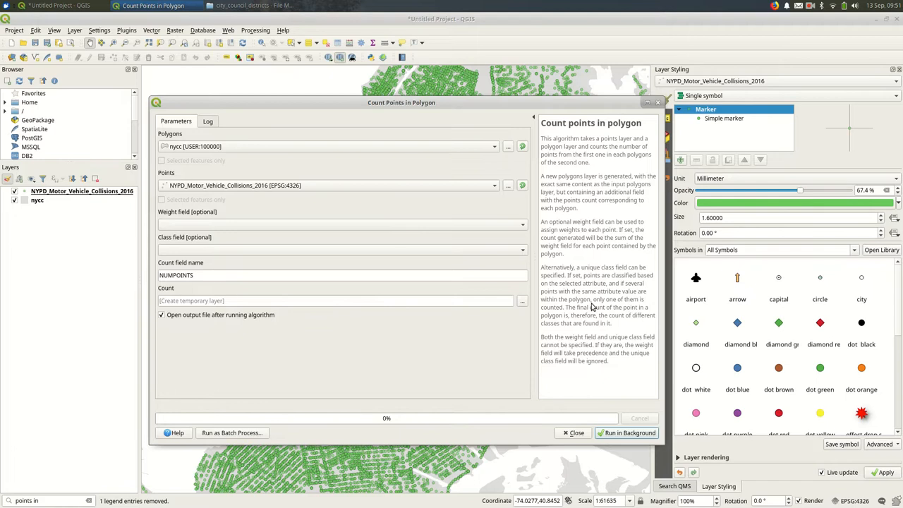
pyautogui.moveTo(347, 101)
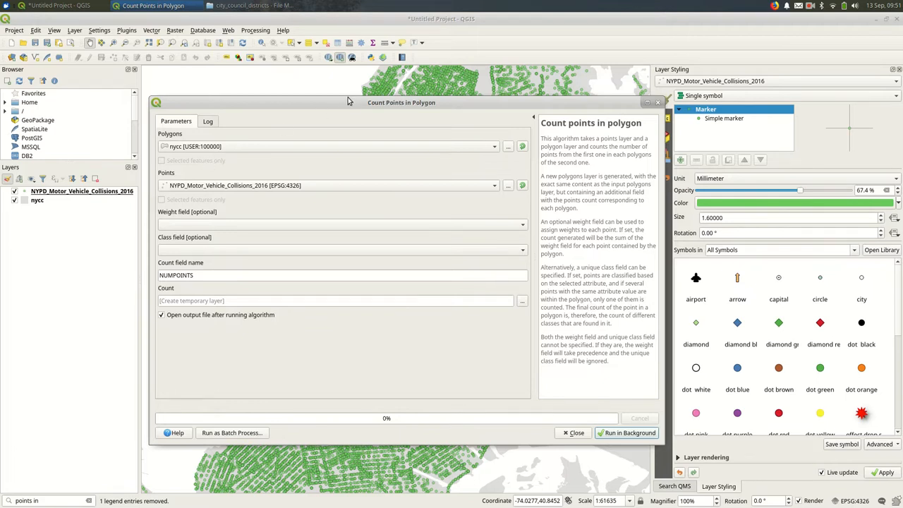
pyautogui.click(331, 146)
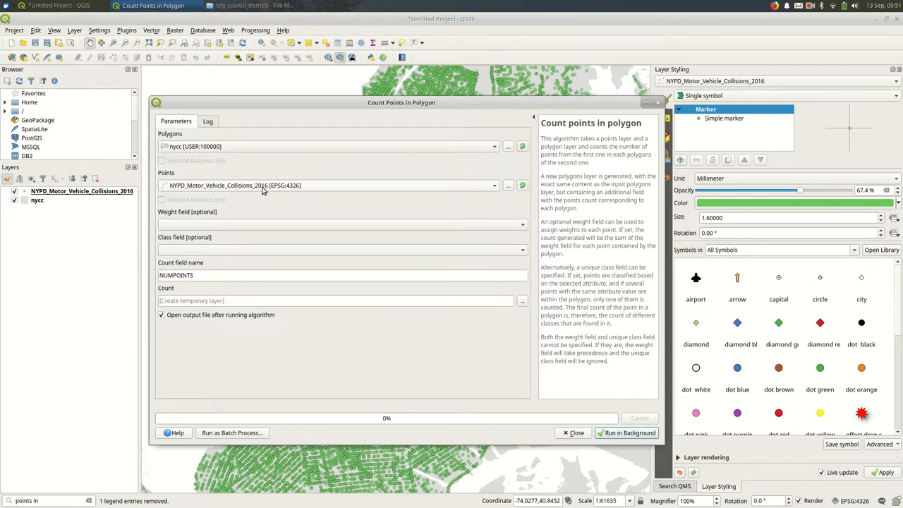
pyautogui.moveTo(243, 195)
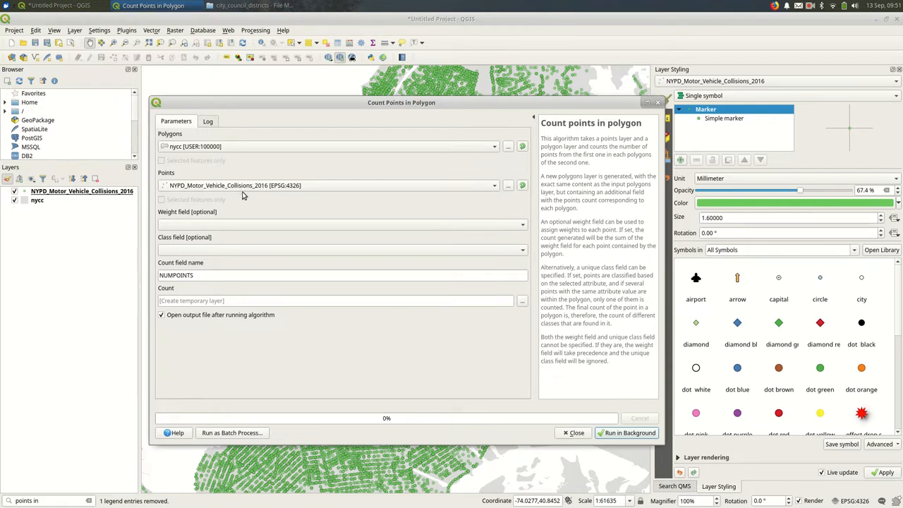
pyautogui.moveTo(243, 191)
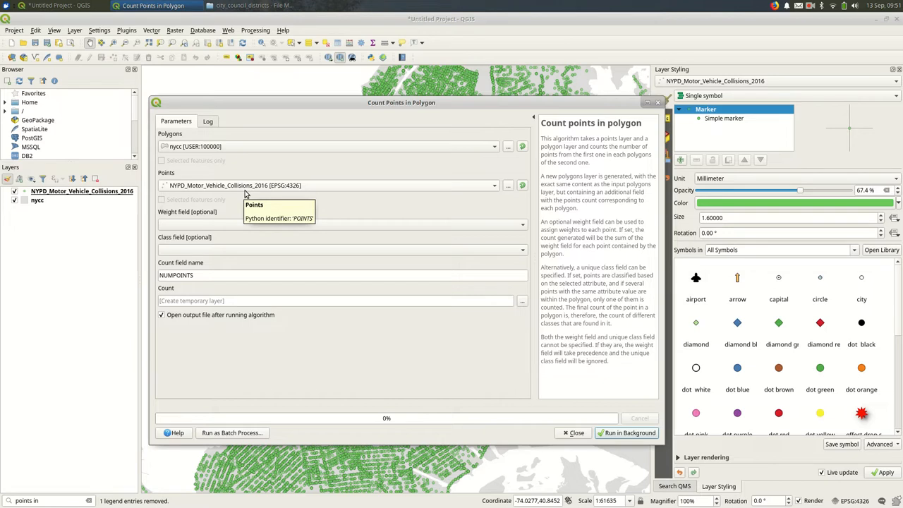
pyautogui.moveTo(262, 210)
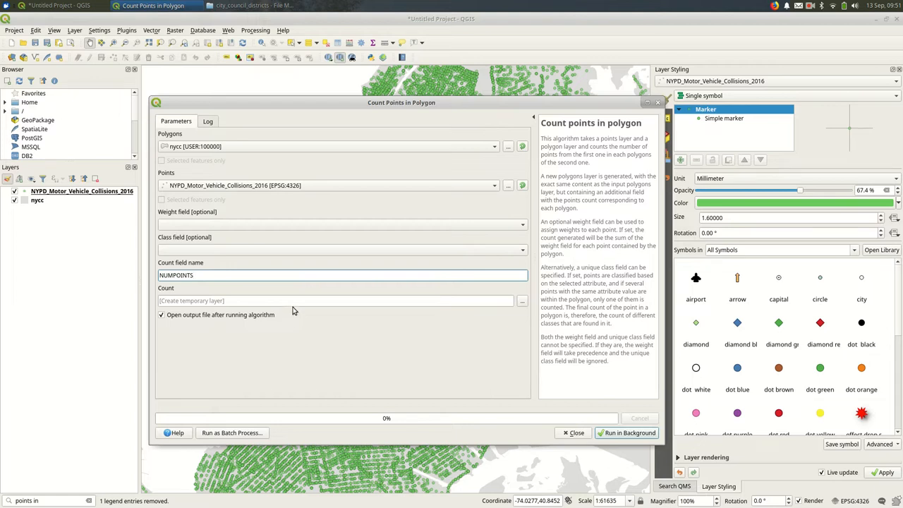
pyautogui.moveTo(294, 300)
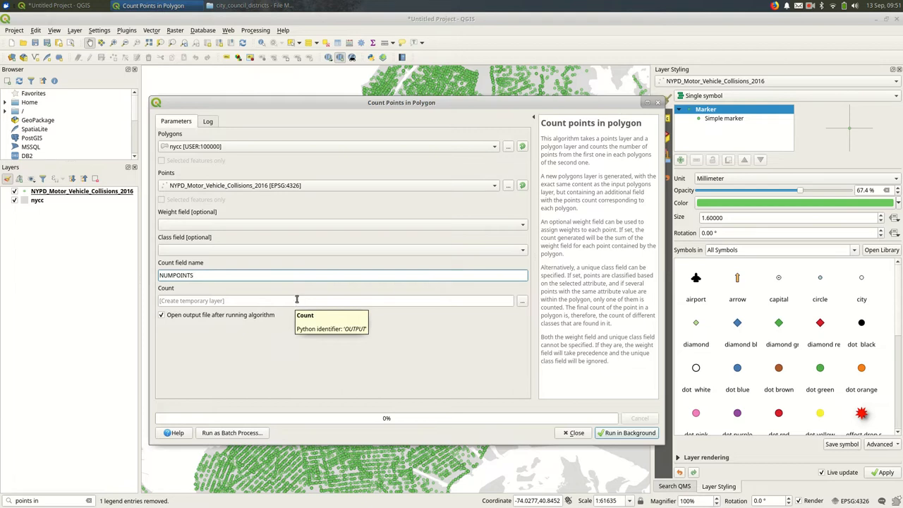
pyautogui.moveTo(249, 275)
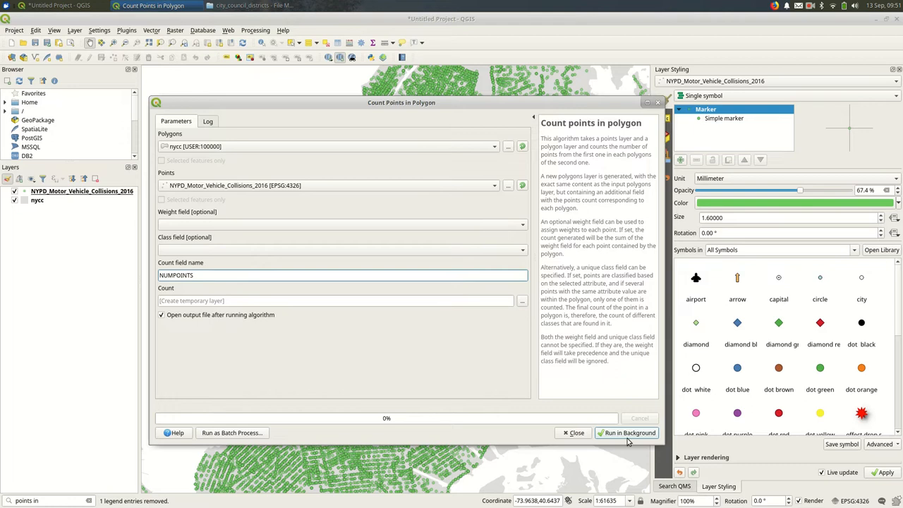
pyautogui.click(341, 275)
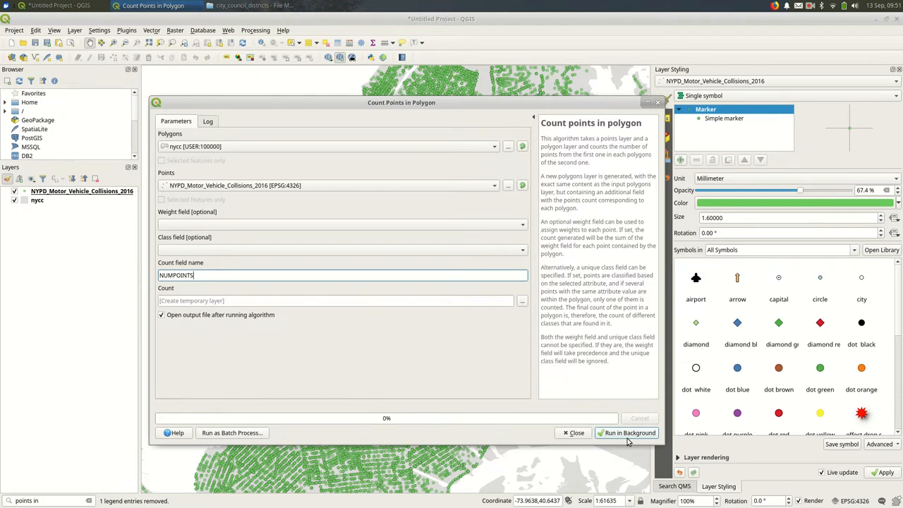
pyautogui.click(627, 432)
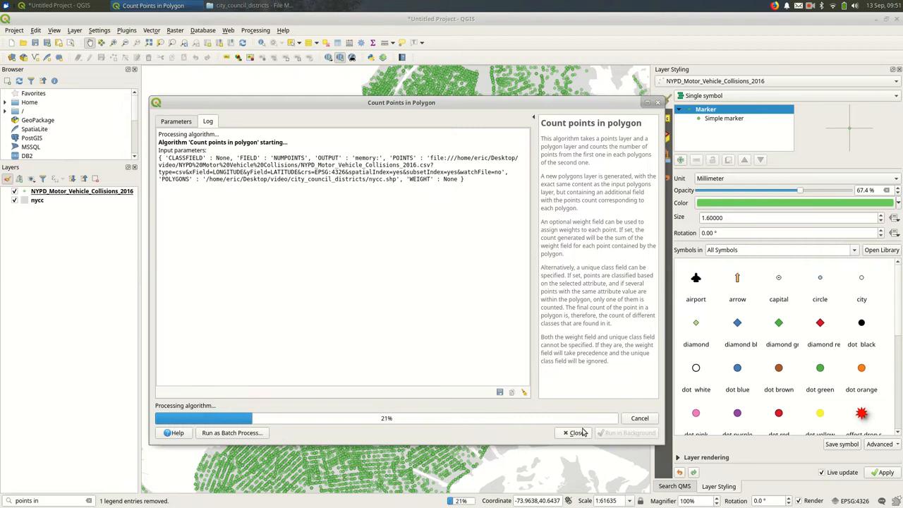
# Let the count keep processing in the background and watch its progress to completion.
pyautogui.click(575, 432)
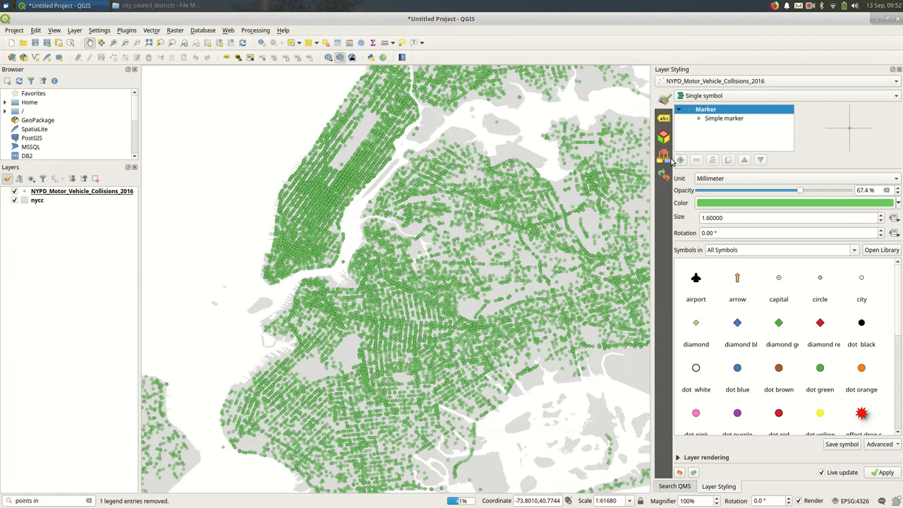
pyautogui.click(793, 203)
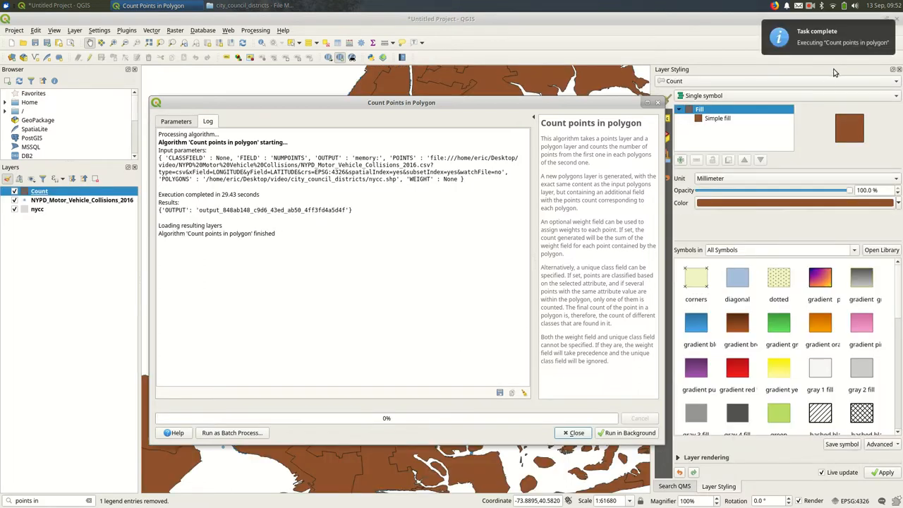
# Dismiss the finished tool and hide the collisions layer, leaving only Count polygons visible.
pyautogui.click(573, 432)
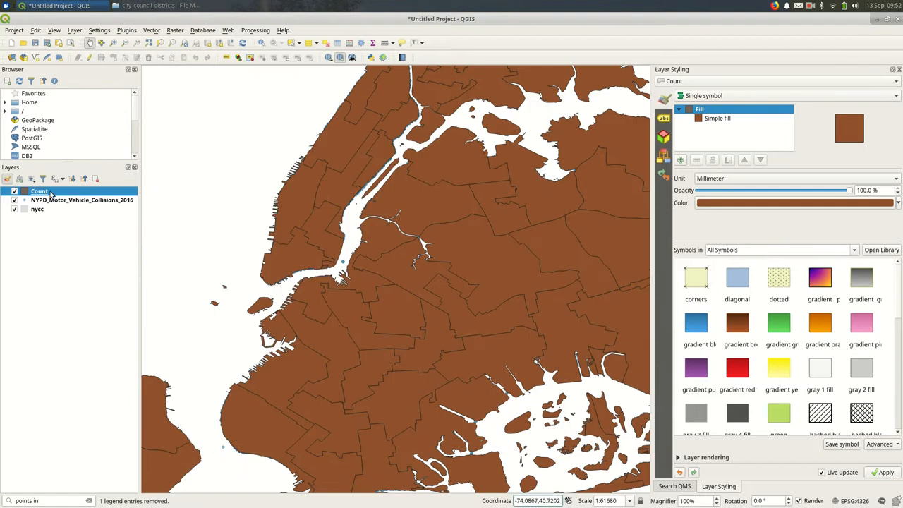
pyautogui.moveTo(39, 192)
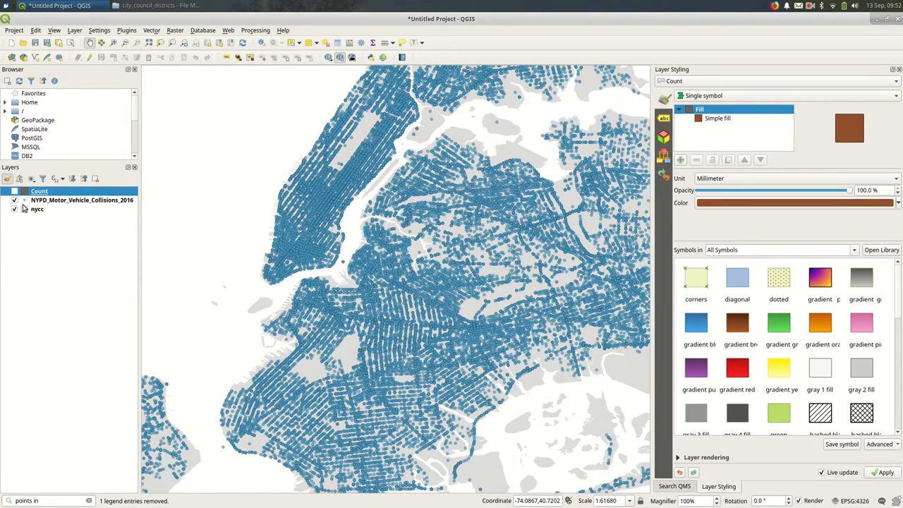
pyautogui.click(14, 201)
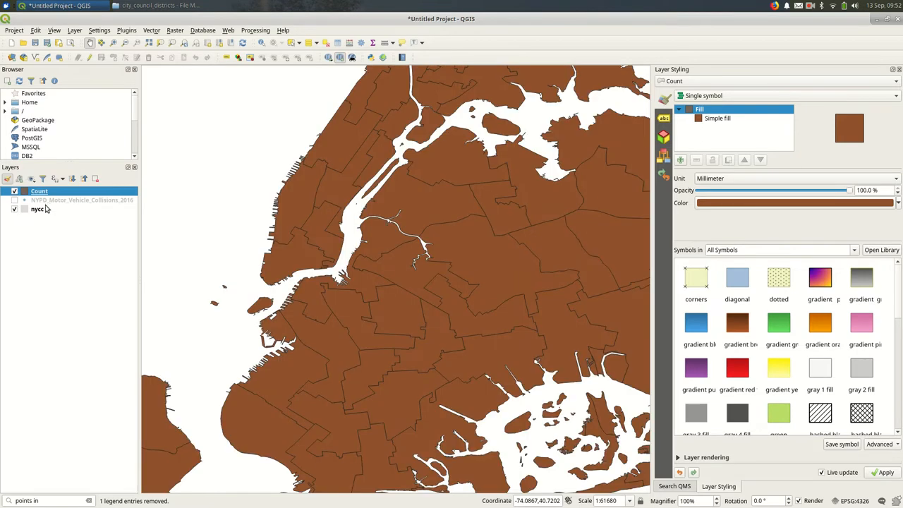
pyautogui.rightClick(40, 192)
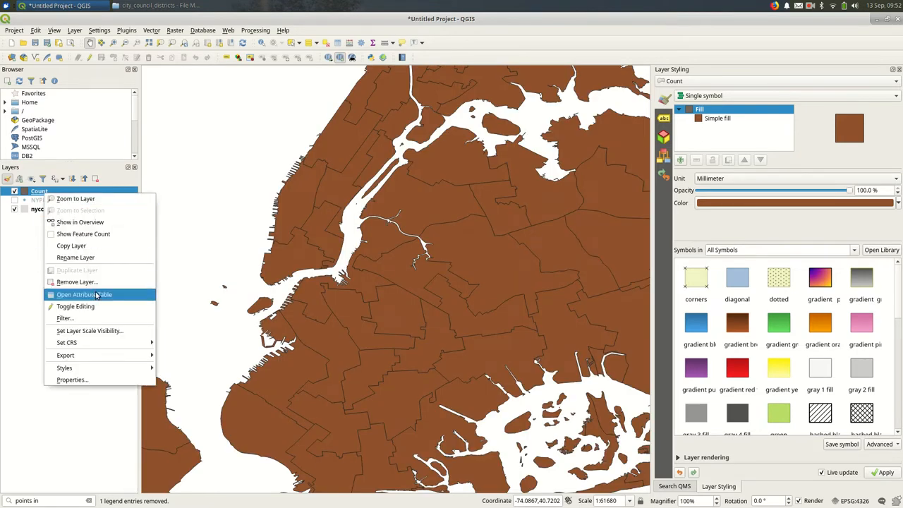
# Sort the Count attribute table by NUMPOINTS descending to find the district with most collisions.
pyautogui.click(85, 295)
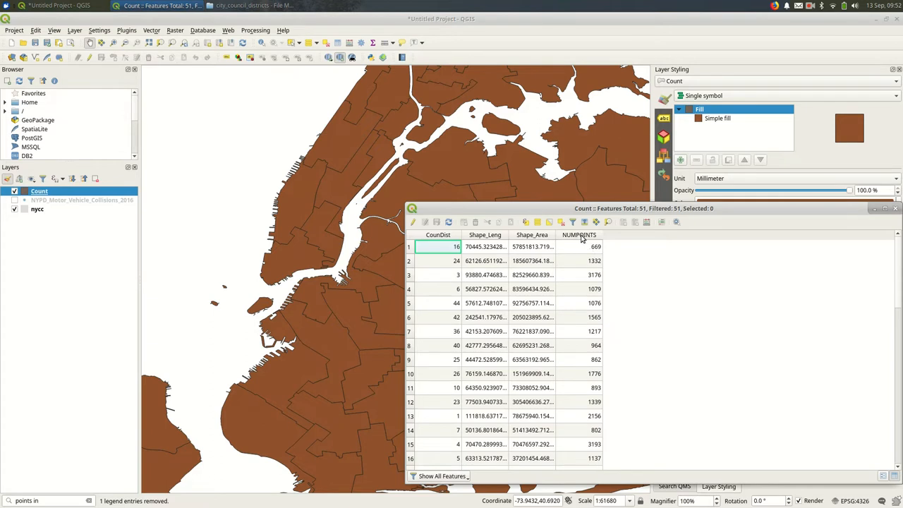
pyautogui.moveTo(585, 246)
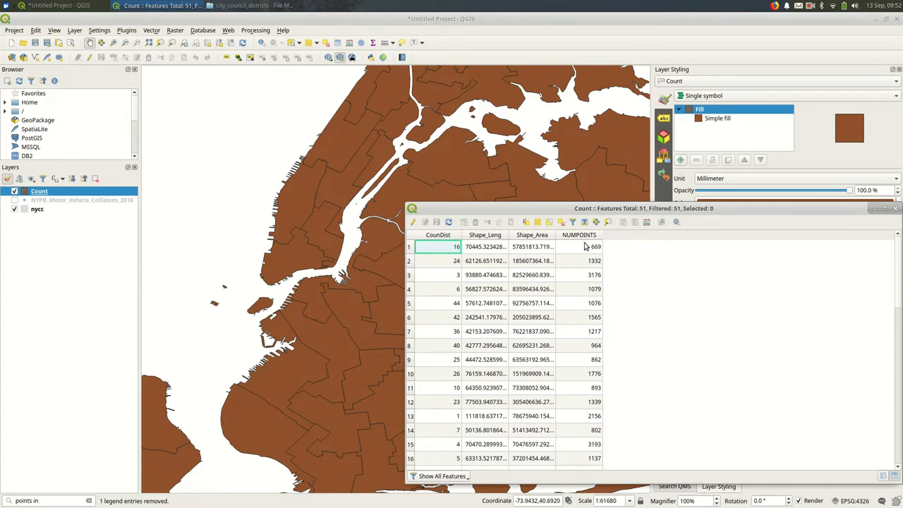
pyautogui.moveTo(585, 240)
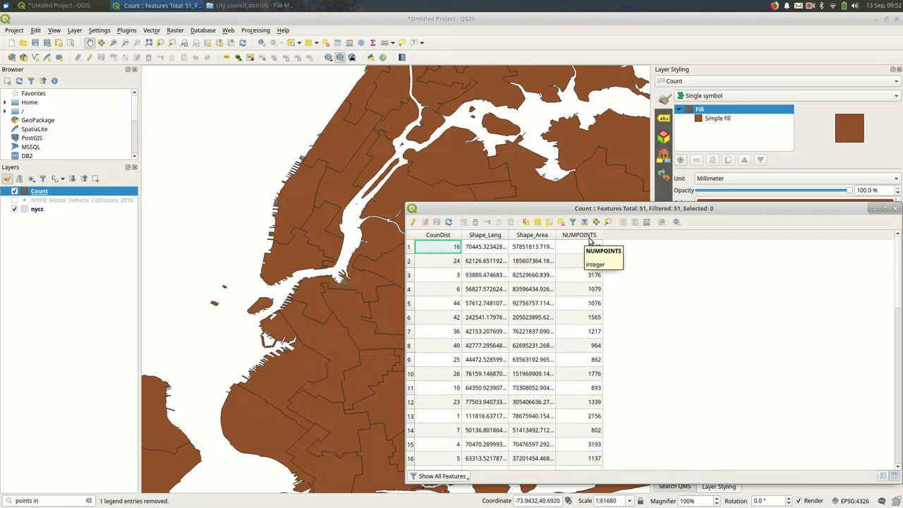
pyautogui.click(579, 234)
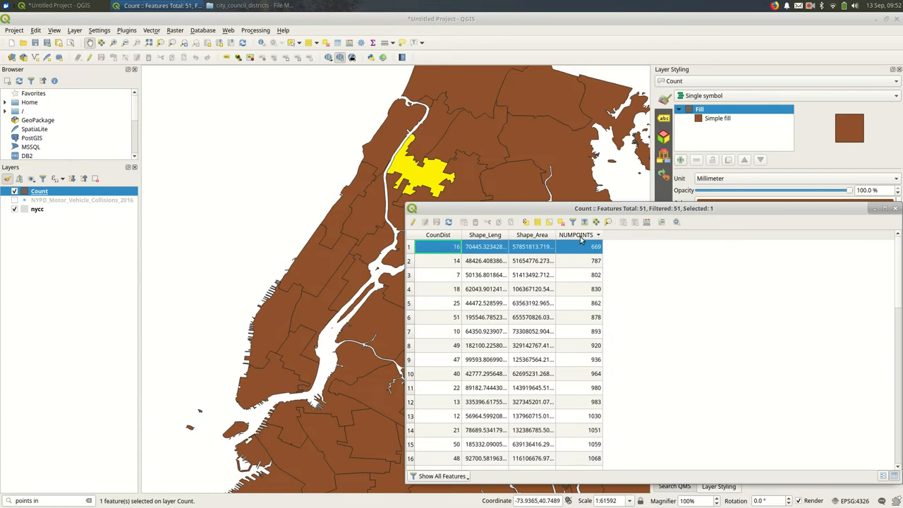
pyautogui.click(576, 234)
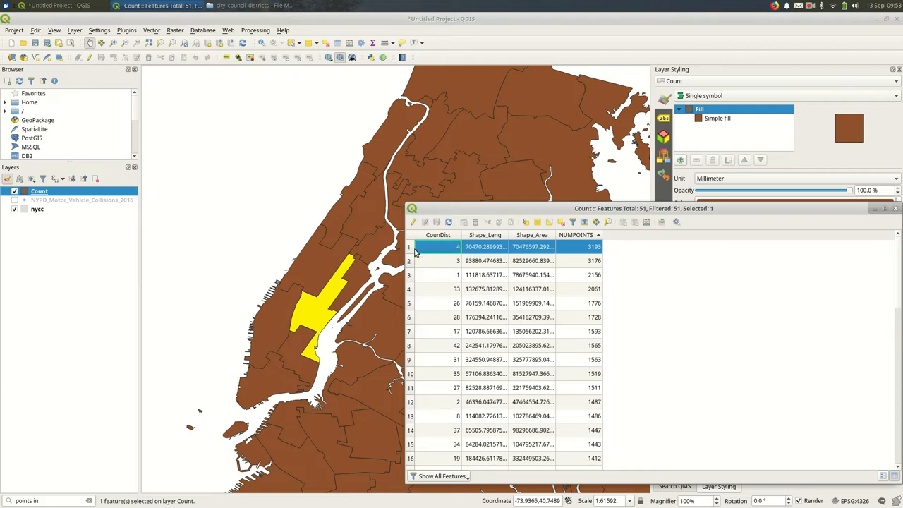
pyautogui.moveTo(866, 246)
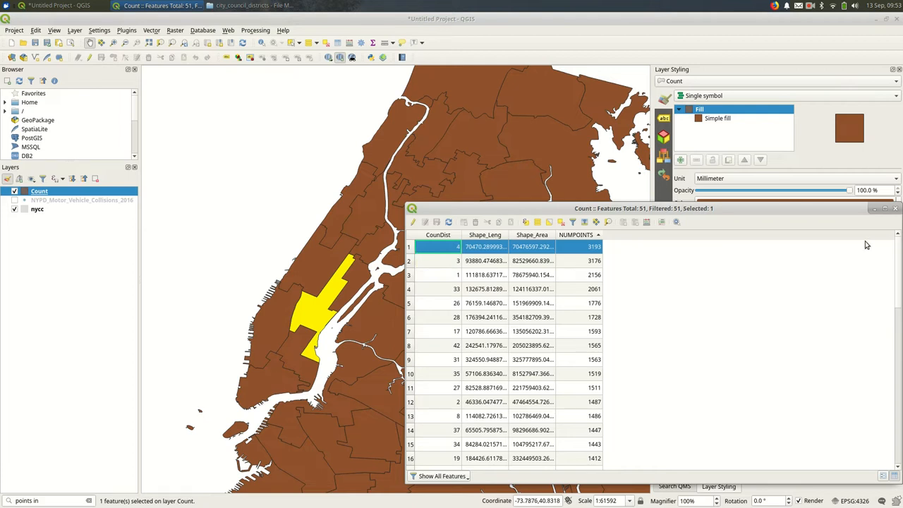
pyautogui.moveTo(530, 295)
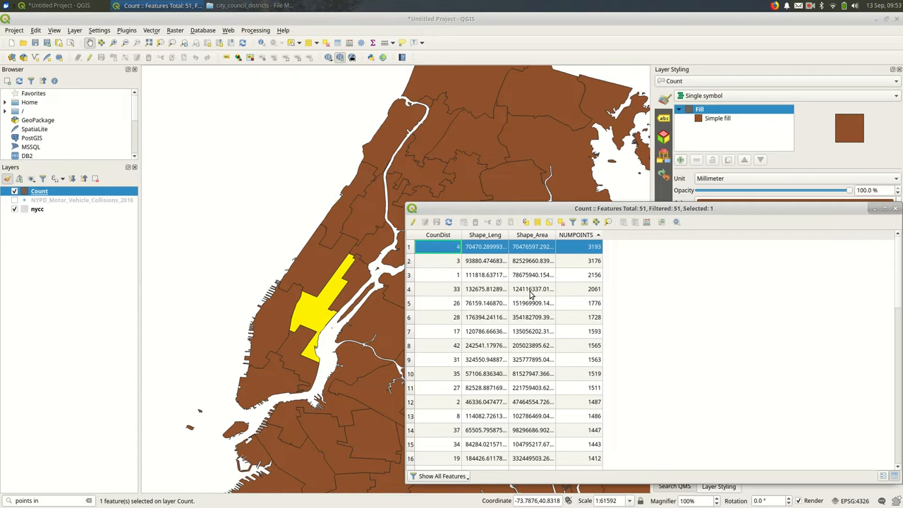
pyautogui.click(576, 234)
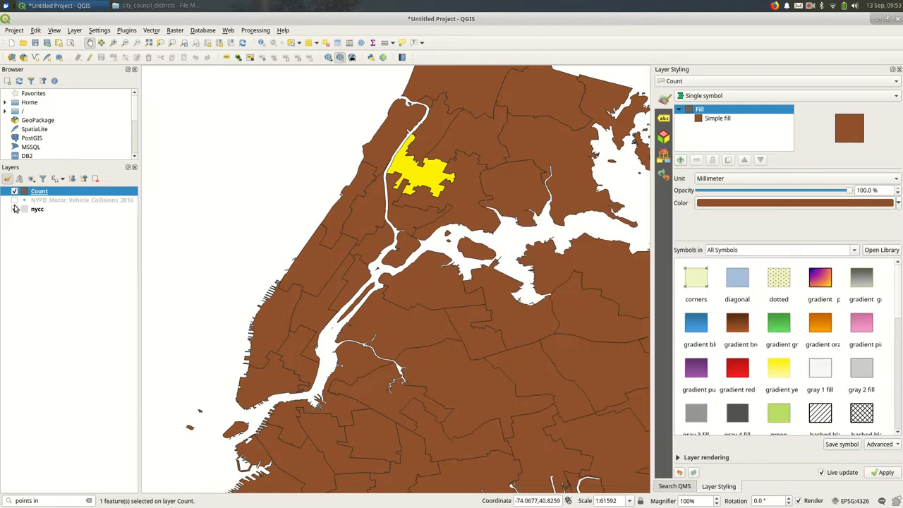
# Show the NYPD collision points again and remove the Count layer from the project.
pyautogui.click(82, 201)
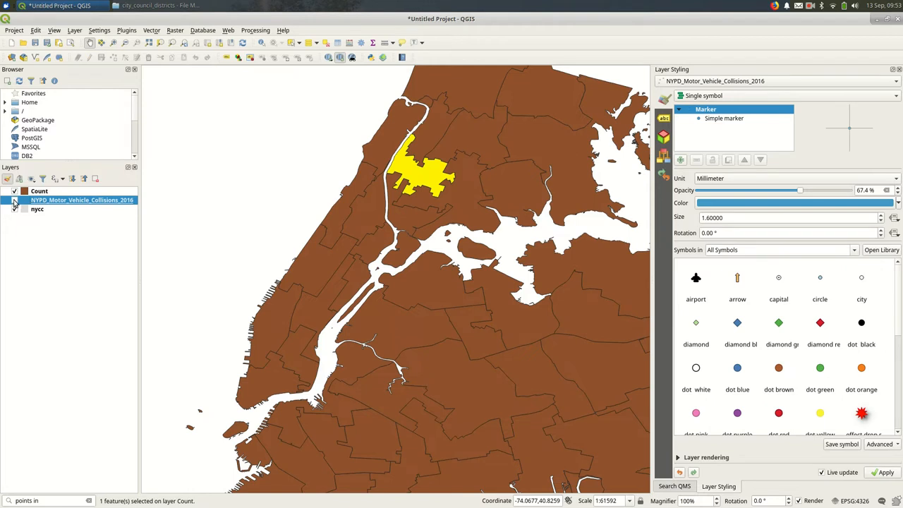
pyautogui.click(39, 192)
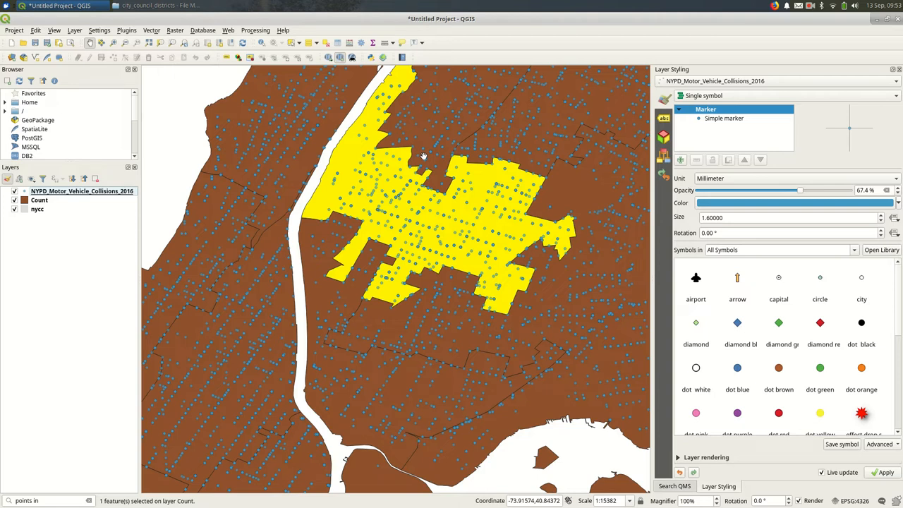
pyautogui.moveTo(407, 203)
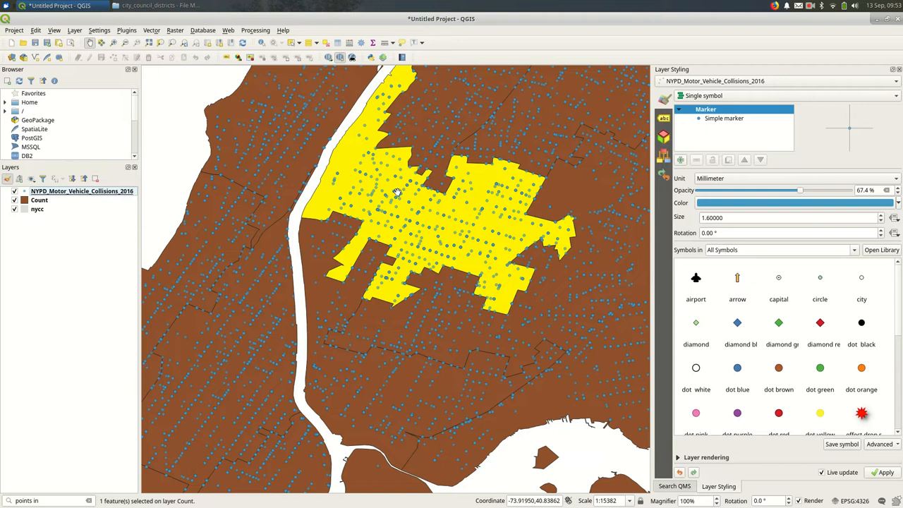
pyautogui.moveTo(429, 127)
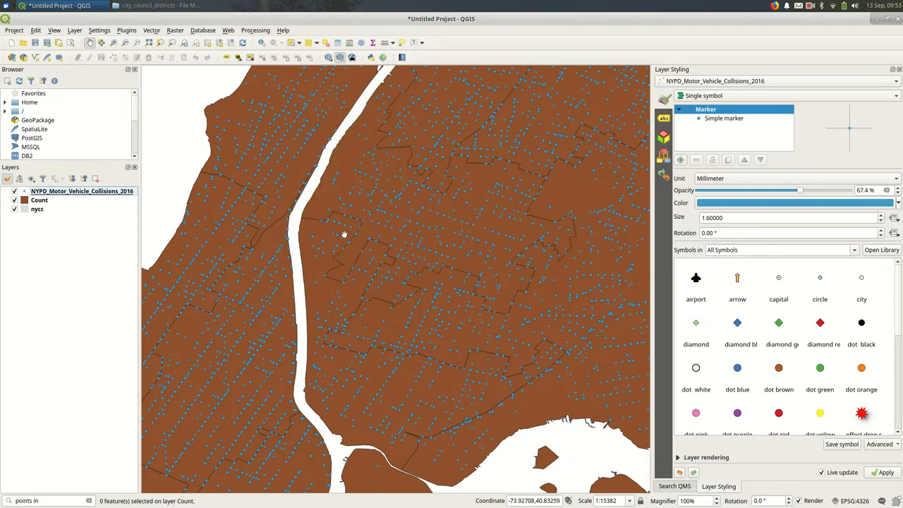
pyautogui.scroll(-3)
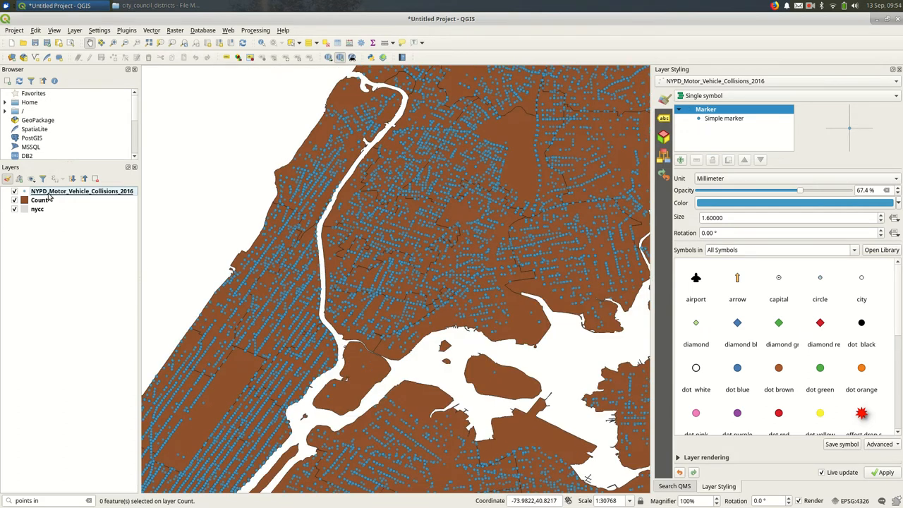
pyautogui.click(39, 201)
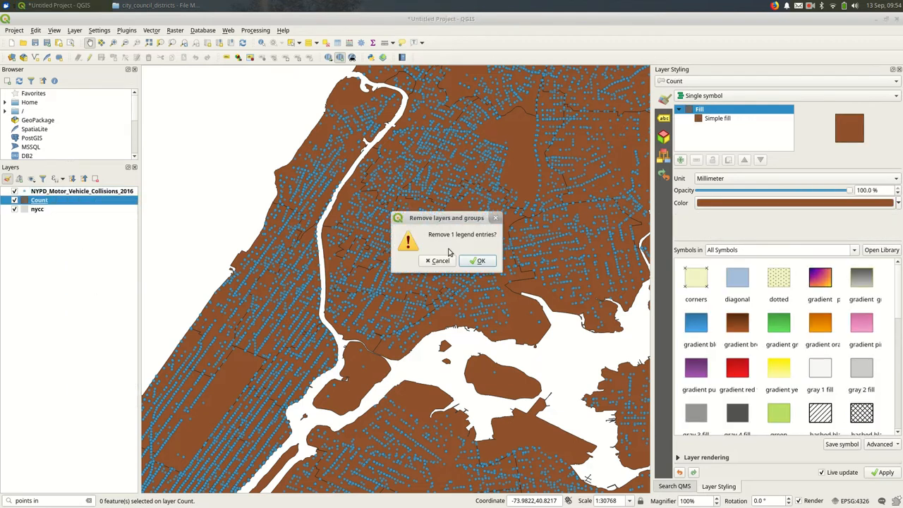
pyautogui.click(477, 260)
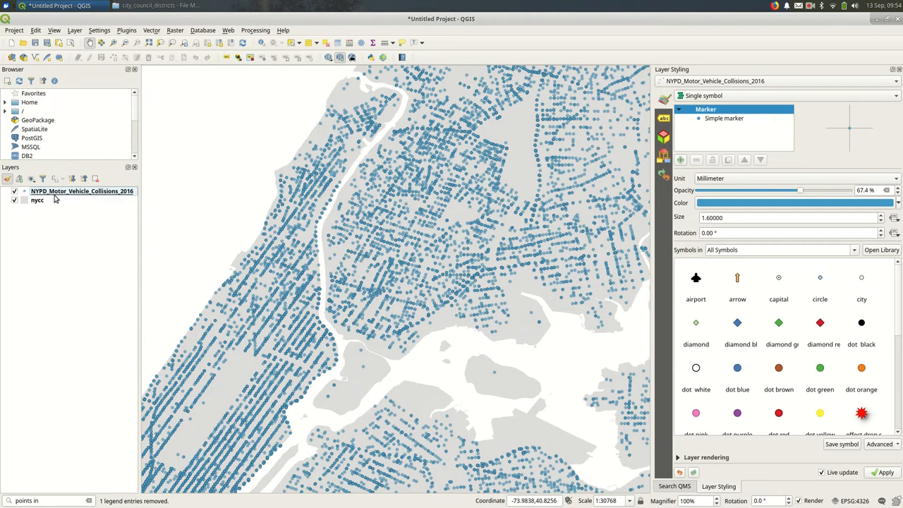
pyautogui.moveTo(37, 200)
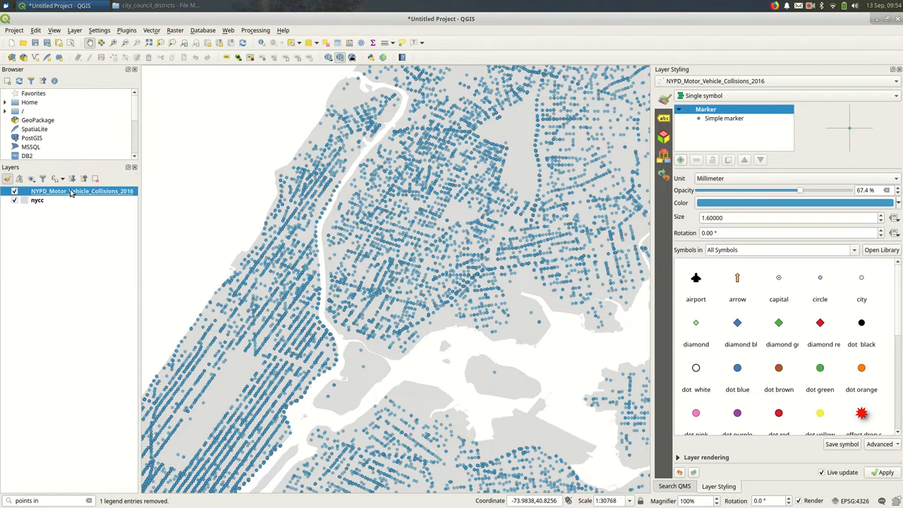
pyautogui.moveTo(70, 192)
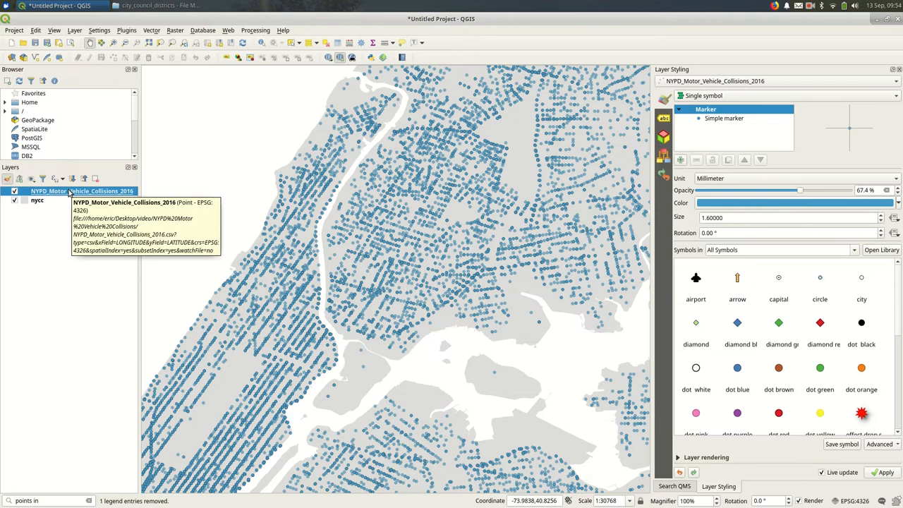
pyautogui.moveTo(59, 275)
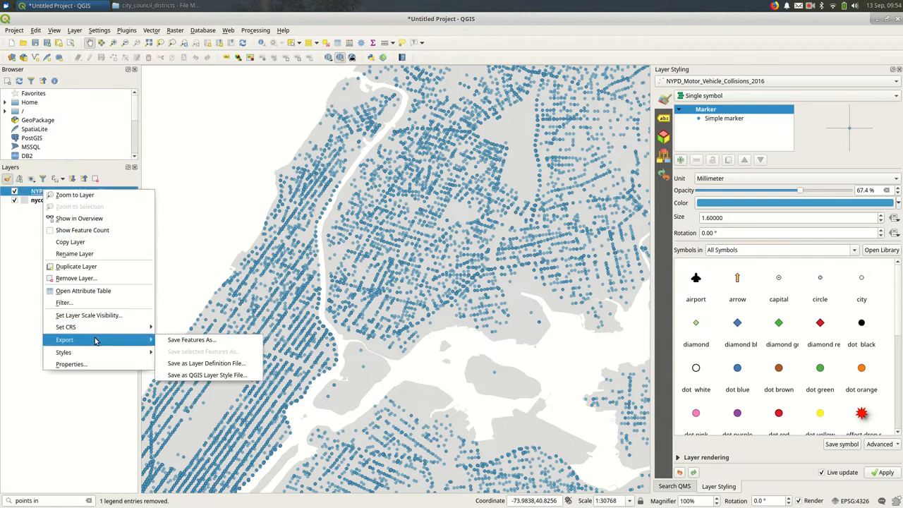
# Export the collision points to a motor_vehicle_collisions_2016 shapefile added to the map.
pyautogui.click(192, 338)
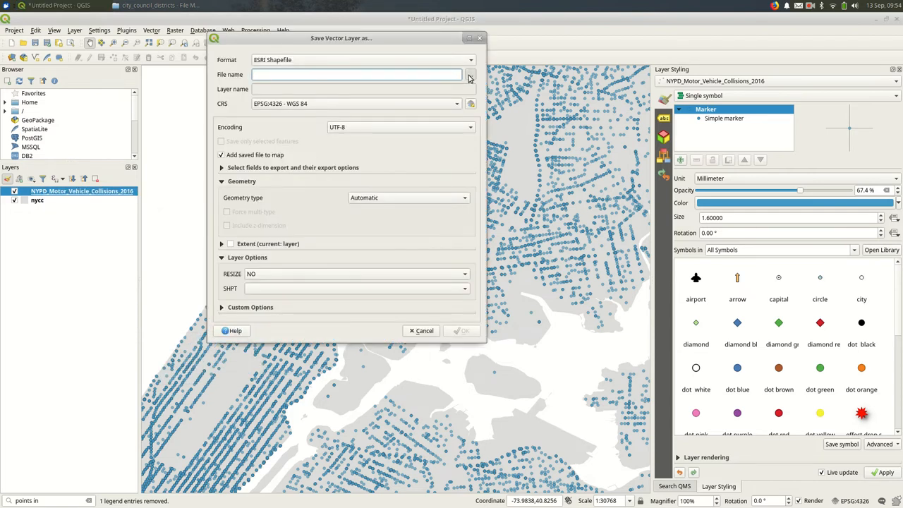
pyautogui.click(470, 74)
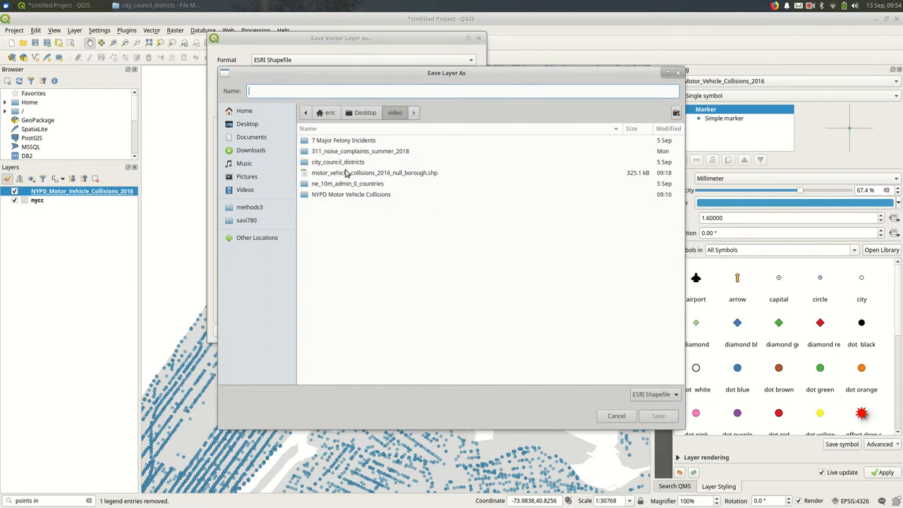
pyautogui.click(374, 172)
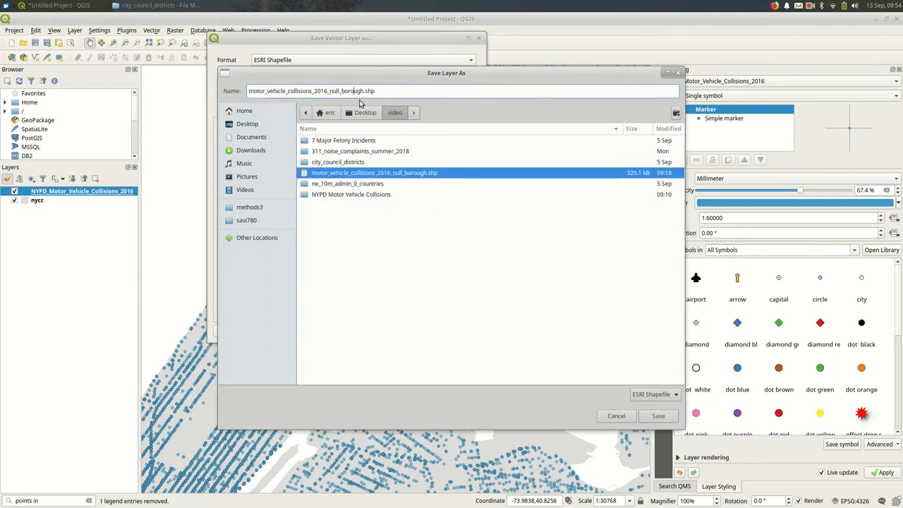
pyautogui.doubleClick(345, 90)
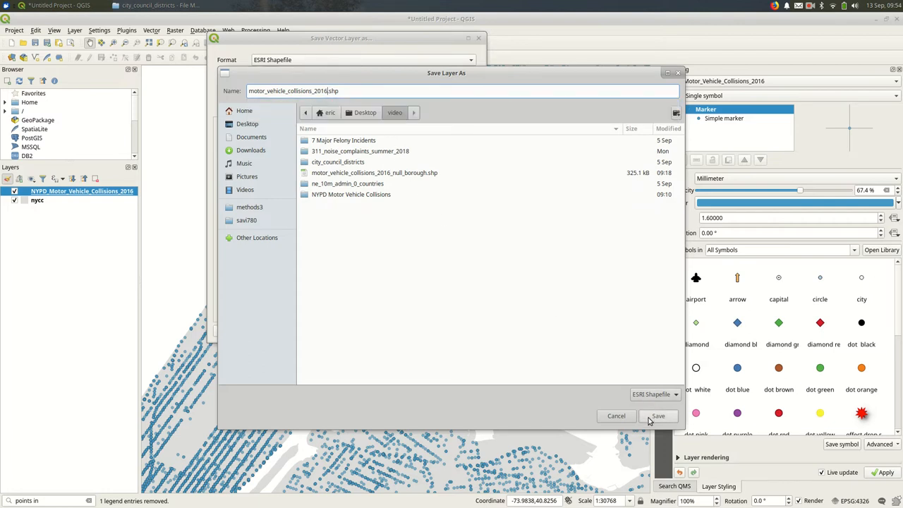
pyautogui.click(657, 415)
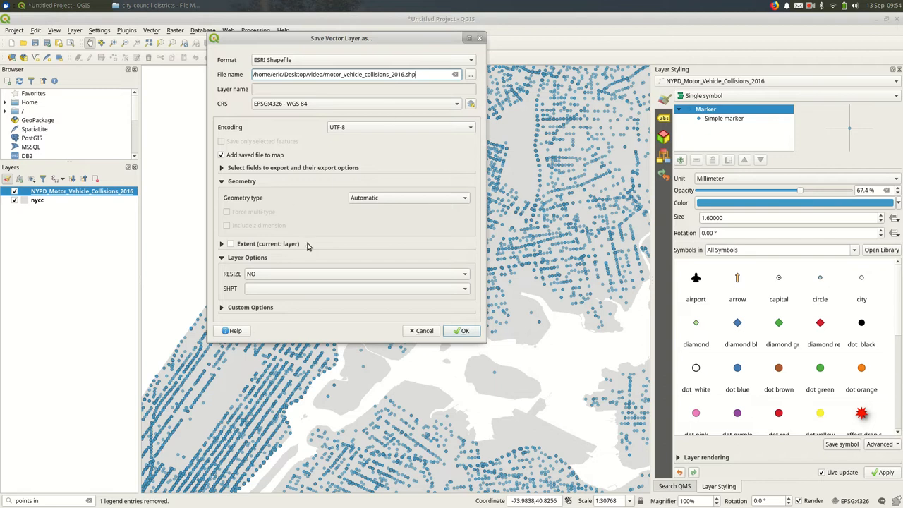
pyautogui.click(464, 330)
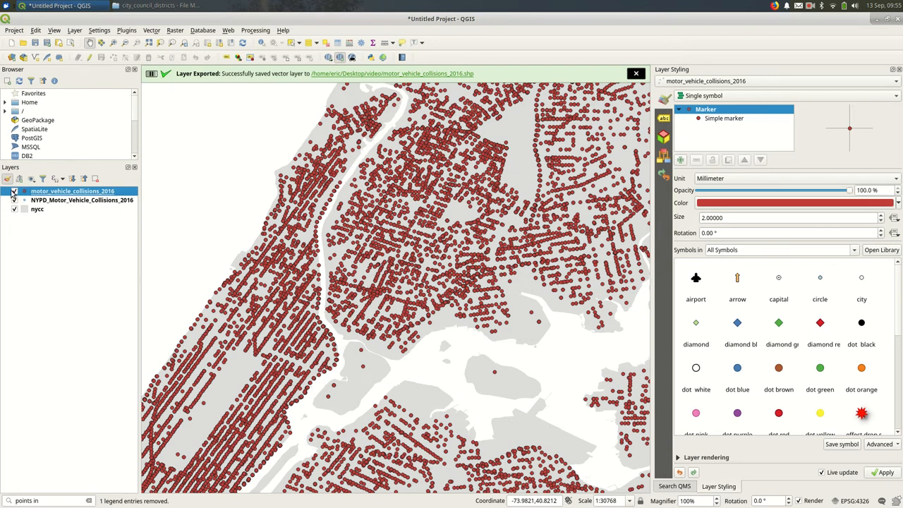
# Remove the original NYPD_Motor_Vehicle_Collisions_2016 layer, keeping the saved shapefile displayed.
pyautogui.click(14, 192)
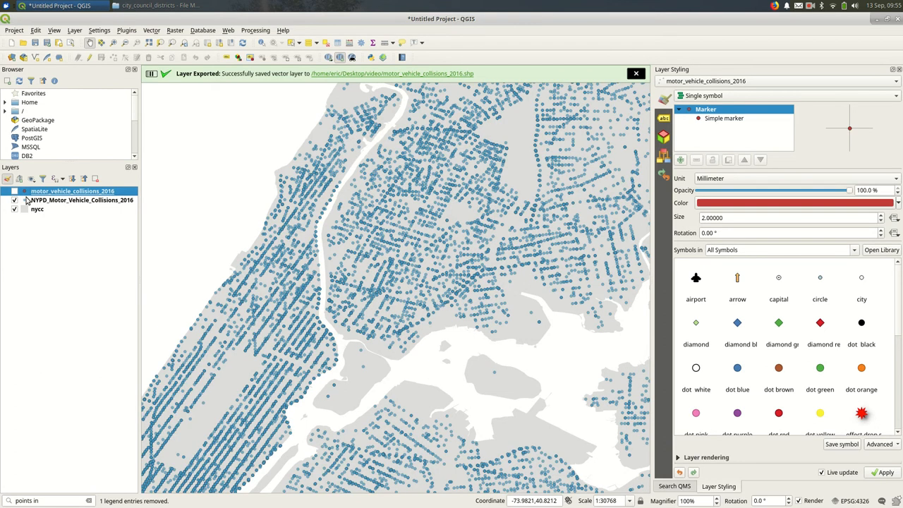
pyautogui.rightClick(80, 200)
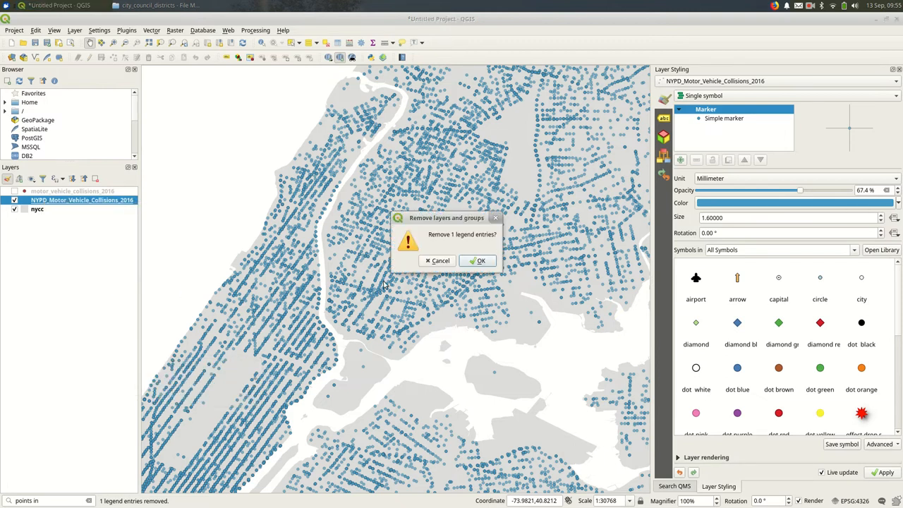
pyautogui.click(477, 260)
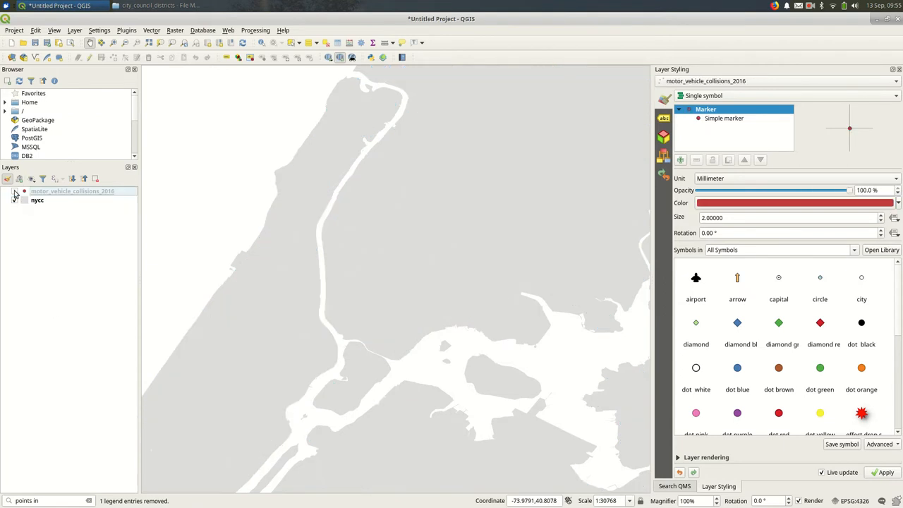
pyautogui.click(14, 192)
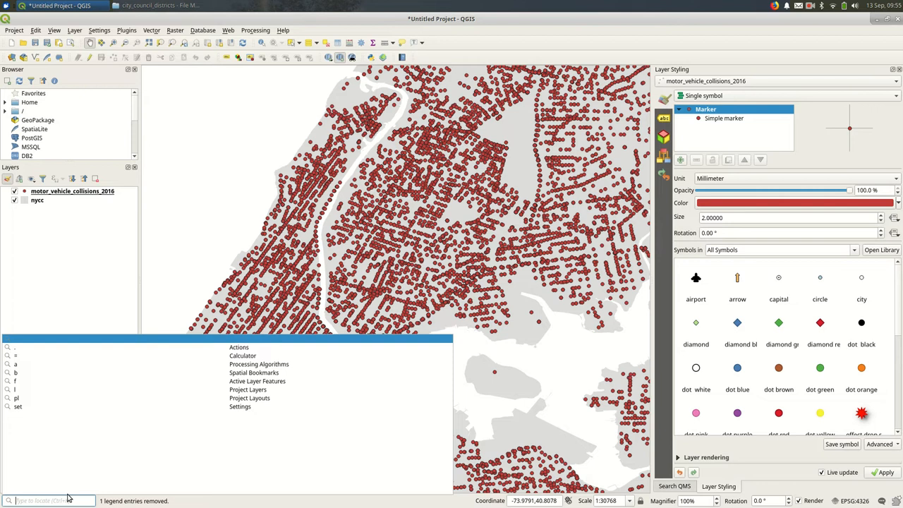
# Rerun Count points in polygon on the saved shapefile to create a new Count layer.
pyautogui.write('points in')
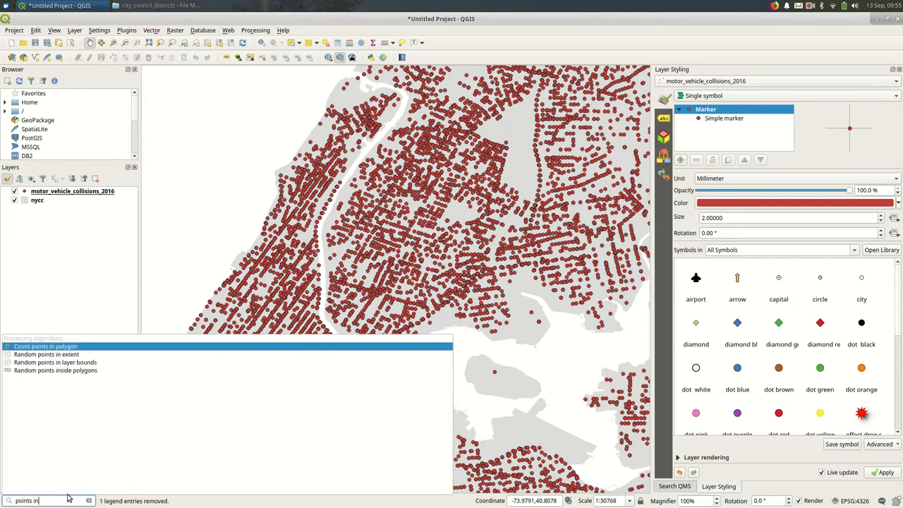
pyautogui.doubleClick(46, 346)
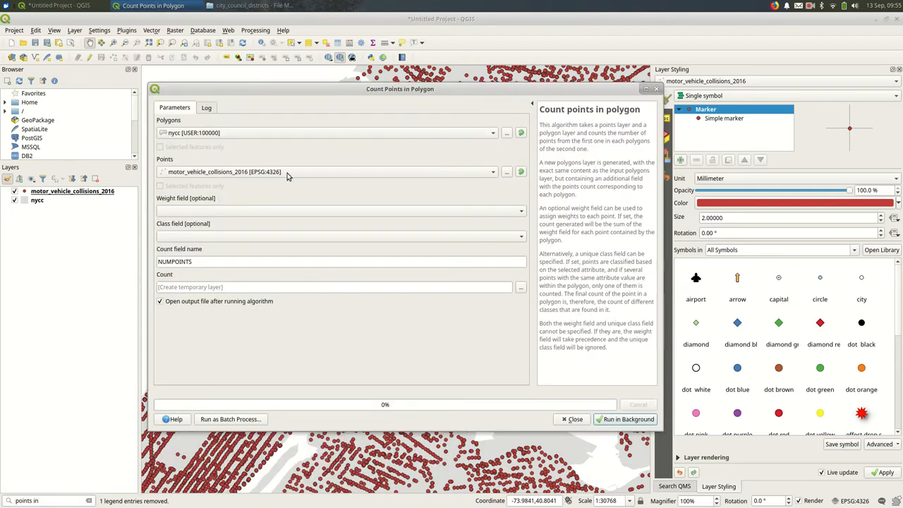
pyautogui.click(324, 172)
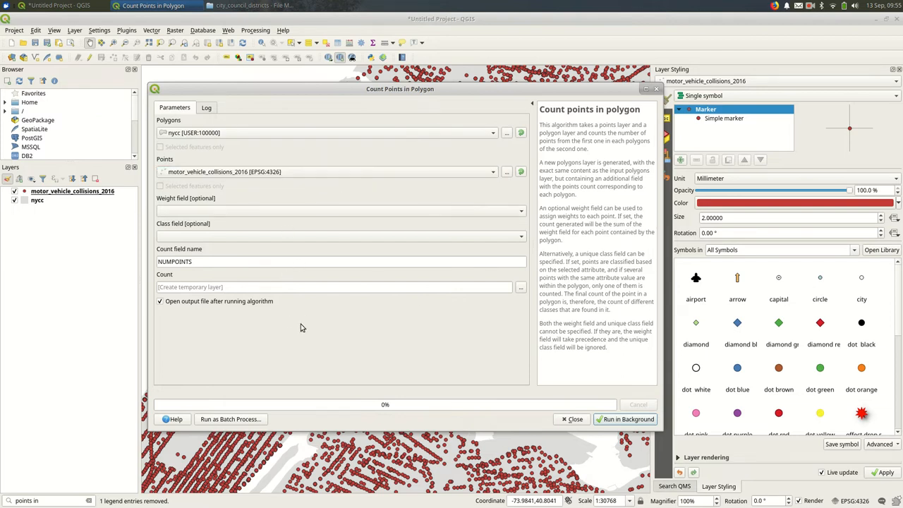
pyautogui.click(625, 419)
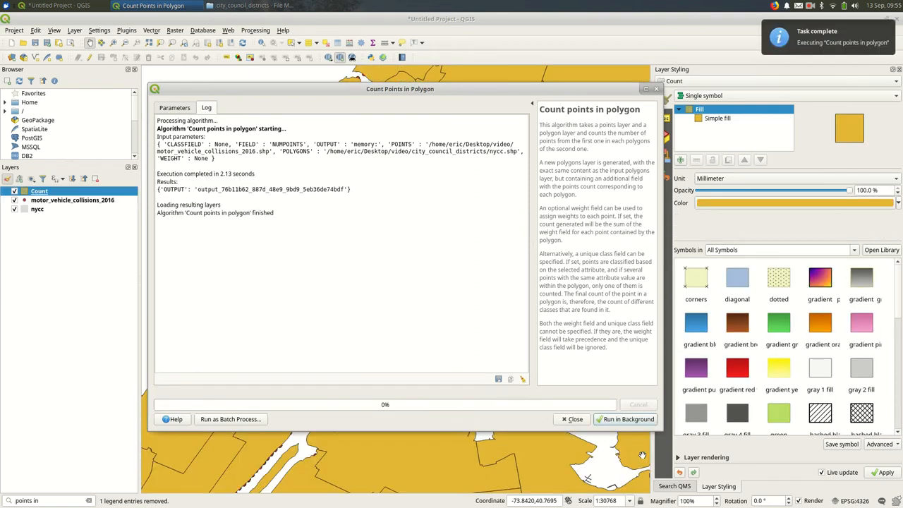
pyautogui.rightClick(40, 192)
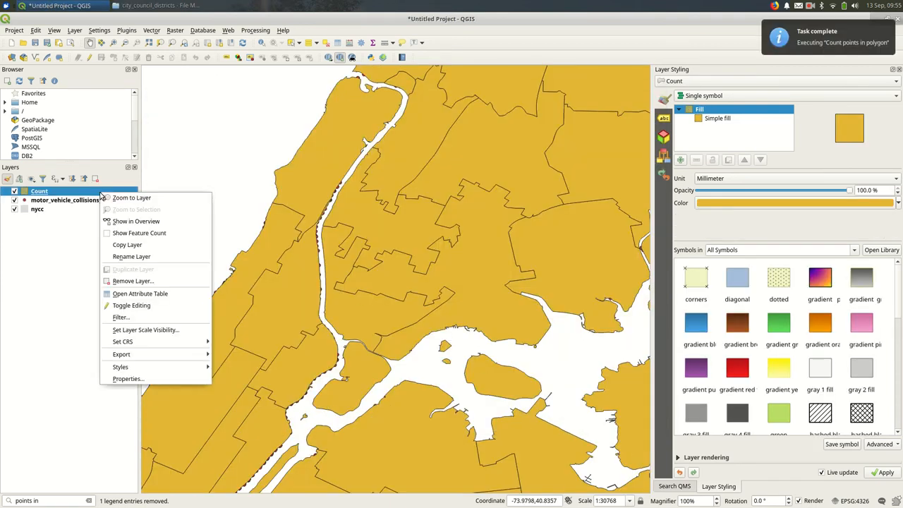
# Sort Count by NUMPOINTS to select the district with fewest collisions, then recall the points-in search.
pyautogui.click(140, 294)
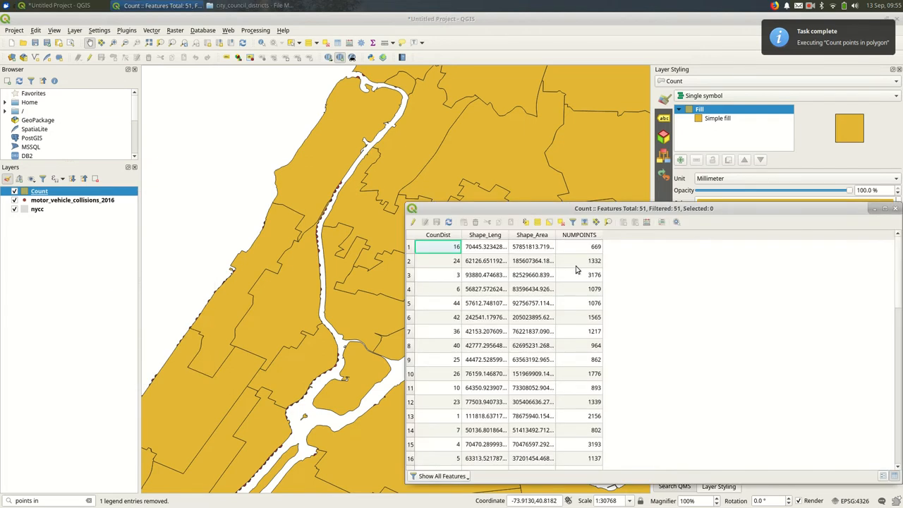
pyautogui.click(579, 235)
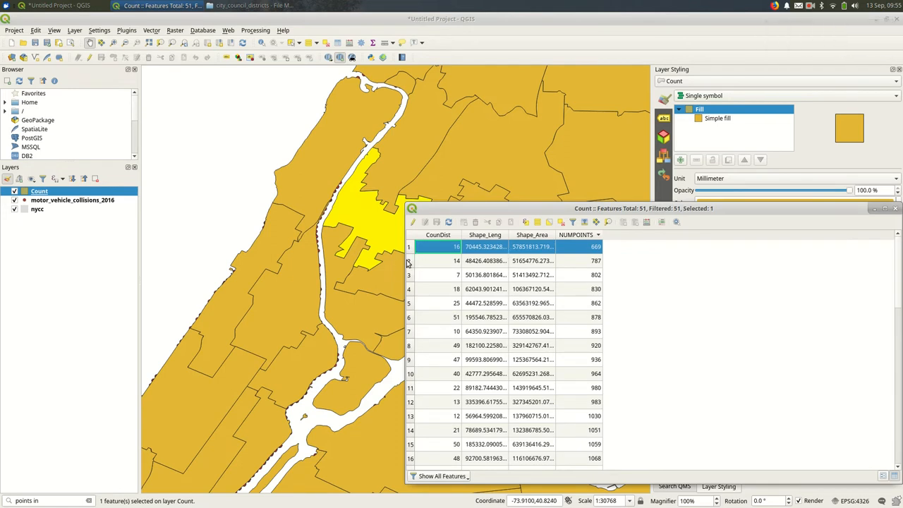
pyautogui.click(457, 260)
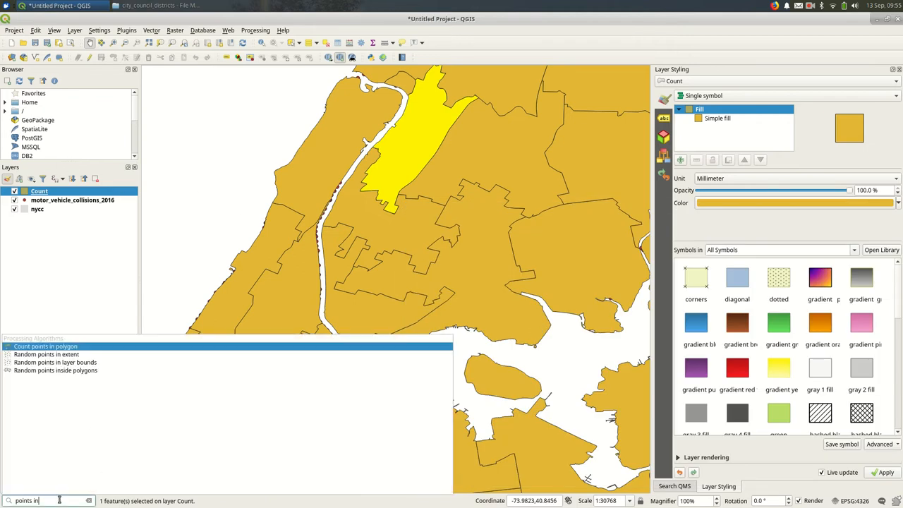
pyautogui.doubleClick(46, 346)
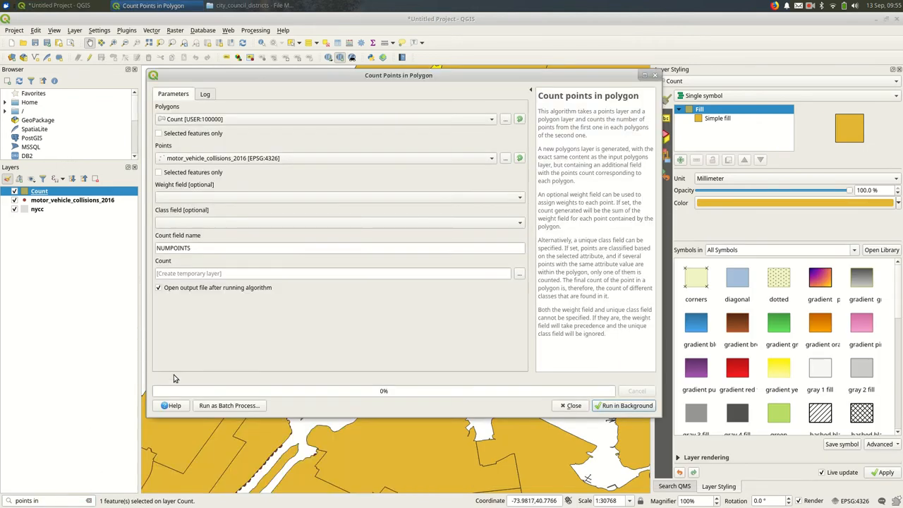
pyautogui.moveTo(243, 267)
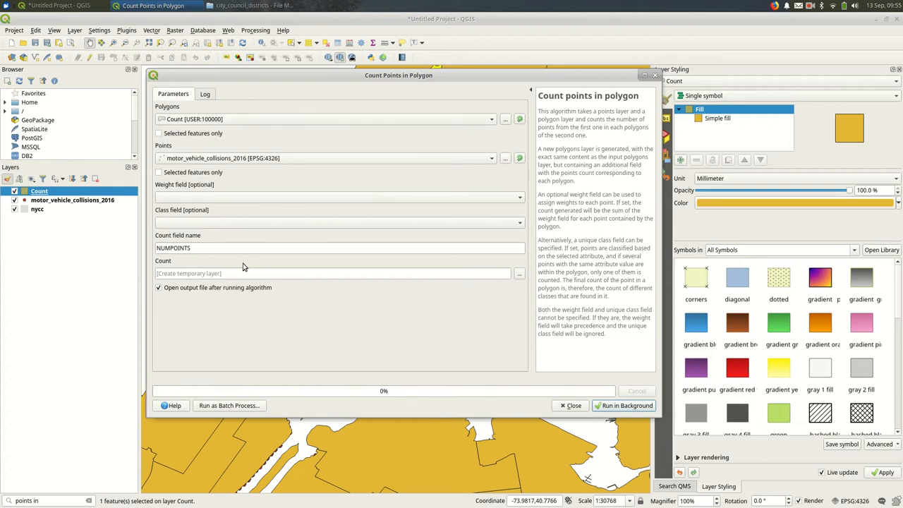
pyautogui.moveTo(223, 293)
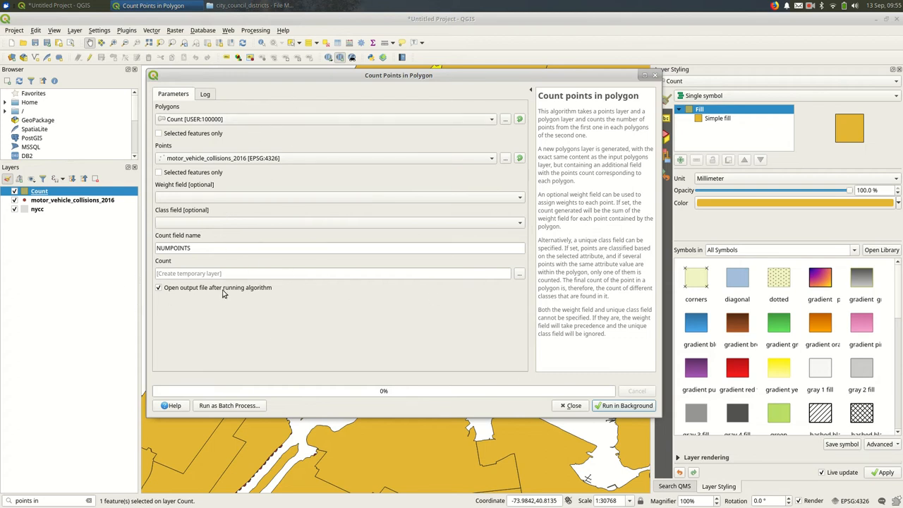
pyautogui.moveTo(191, 275)
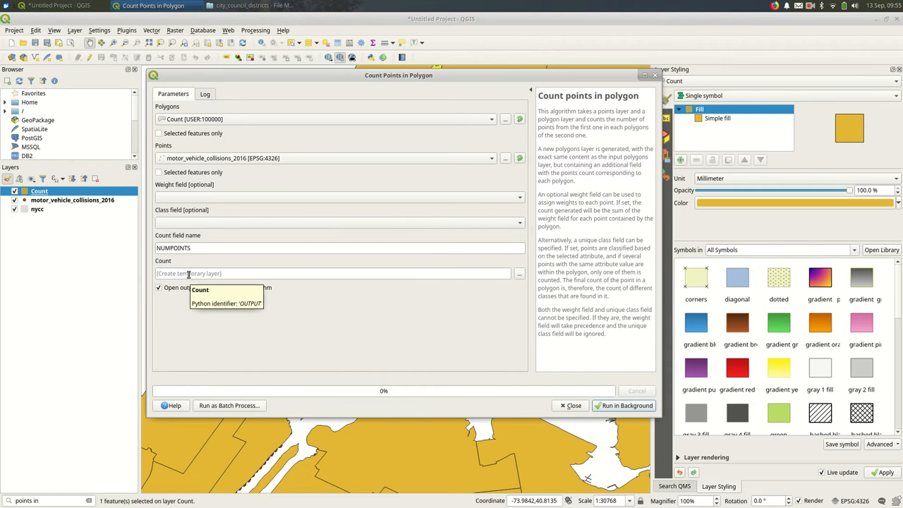
pyautogui.moveTo(271, 295)
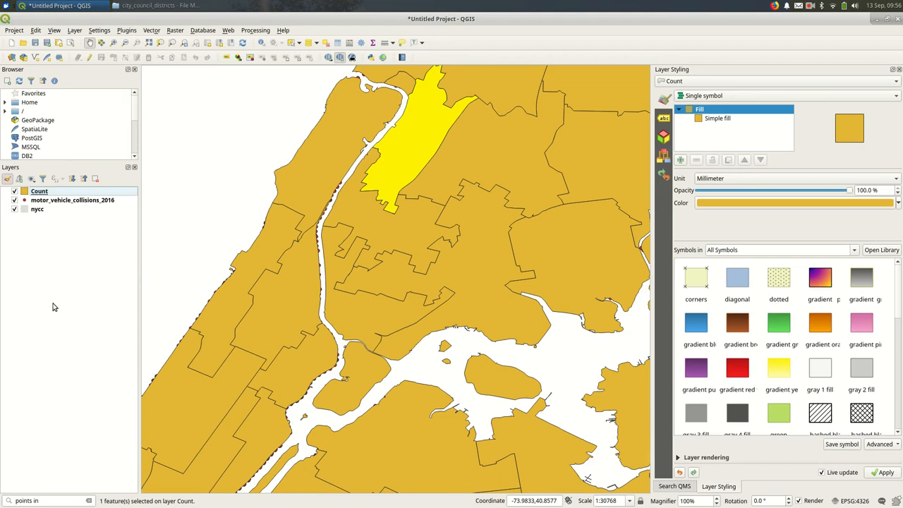
pyautogui.moveTo(69, 190)
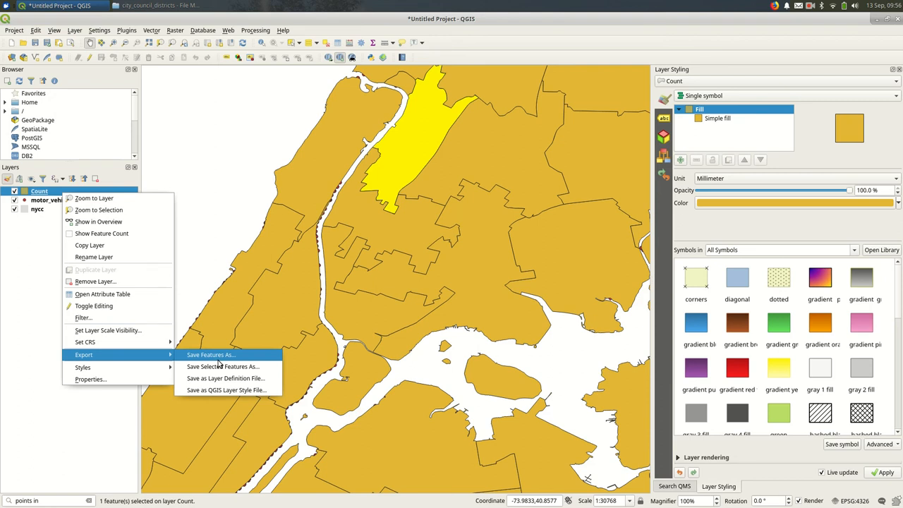
# Export the Count layer as nycc_count_motor_vehicle_collisions_2016.shp, prefixing 'nycc_' to the collisions file name.
pyautogui.click(209, 355)
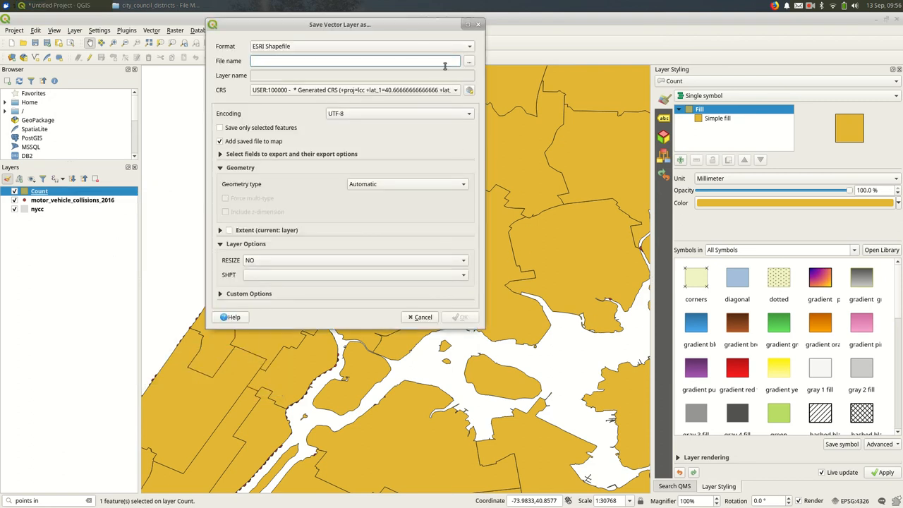
pyautogui.click(469, 61)
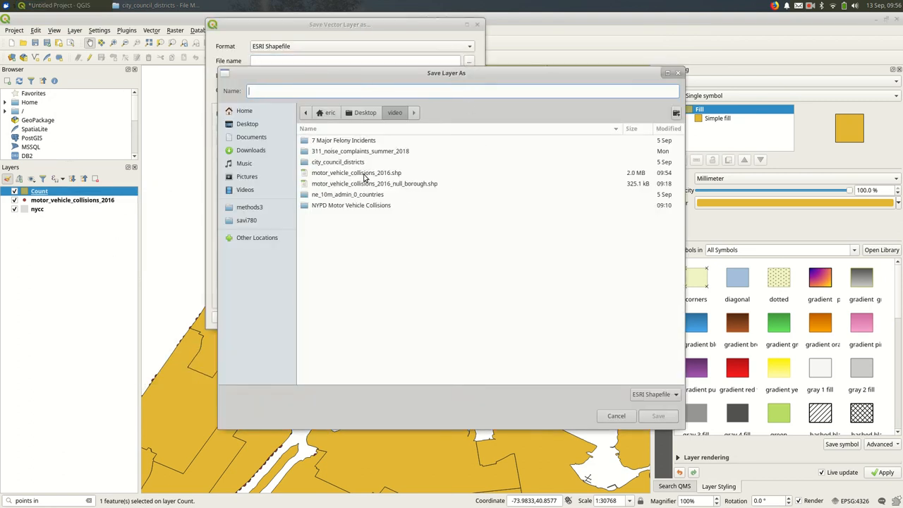
pyautogui.click(356, 172)
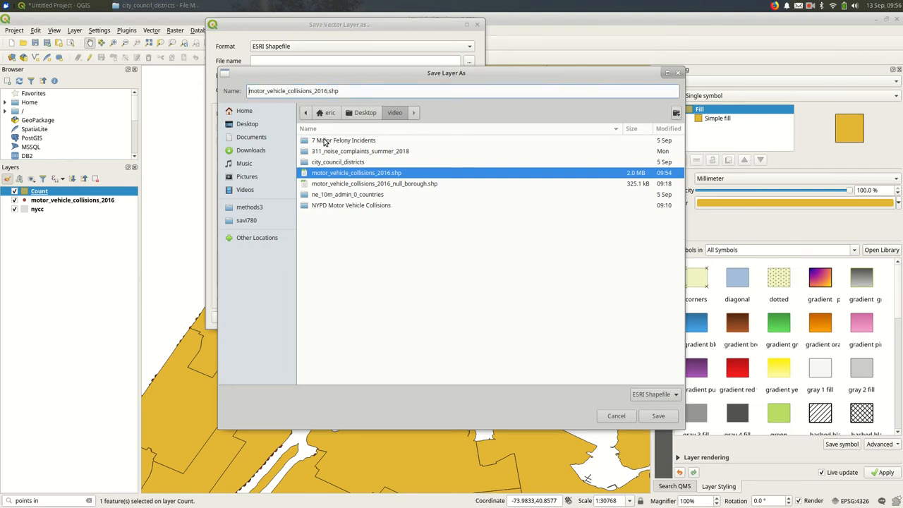
pyautogui.write('nycc_count_')
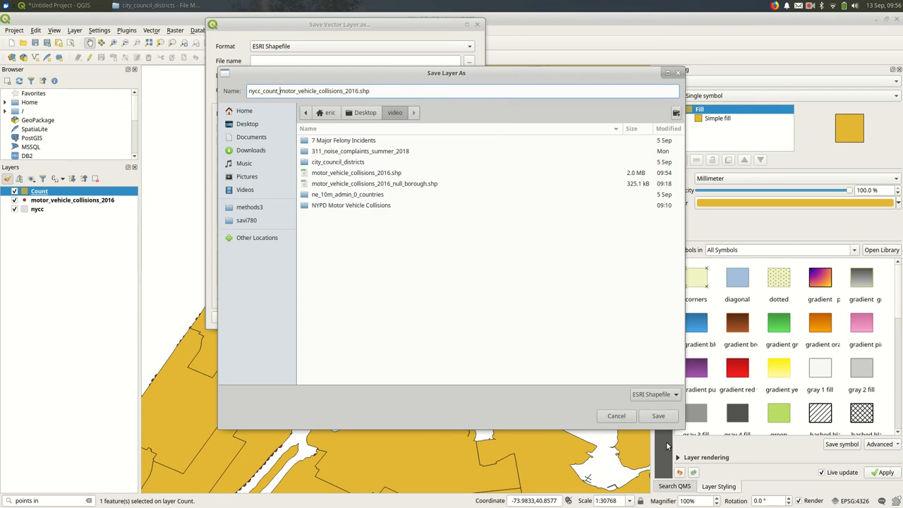
pyautogui.click(657, 415)
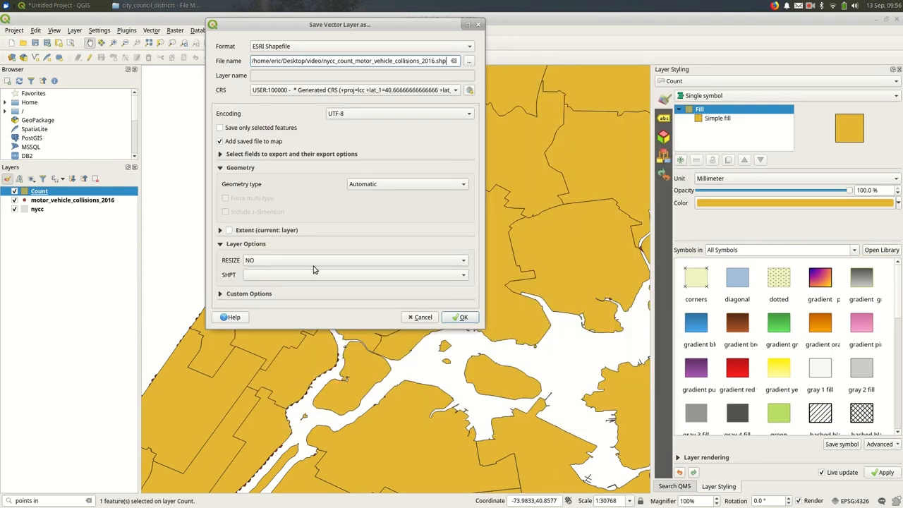
pyautogui.click(463, 317)
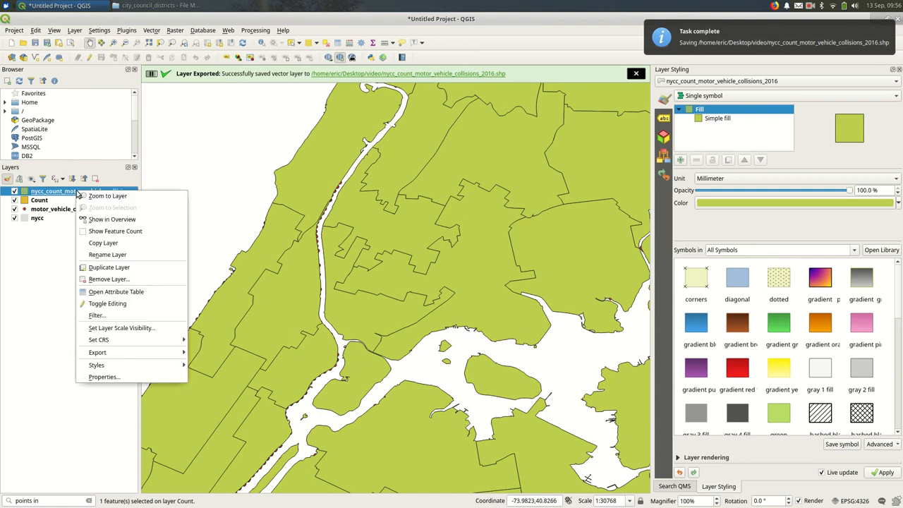
pyautogui.moveTo(96, 364)
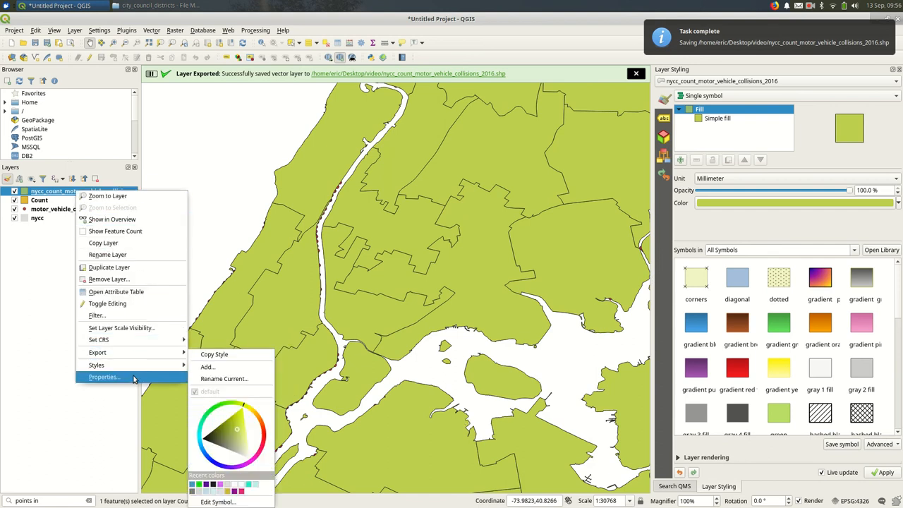
pyautogui.click(104, 377)
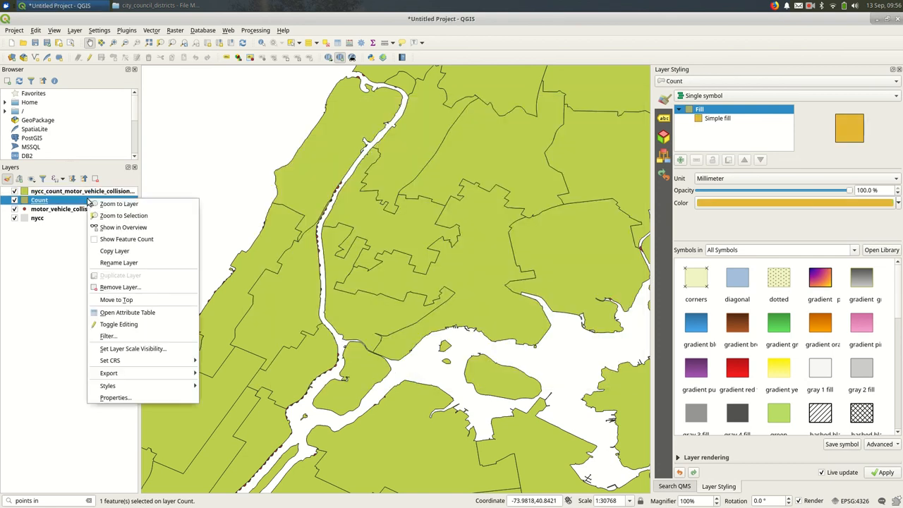
pyautogui.click(116, 398)
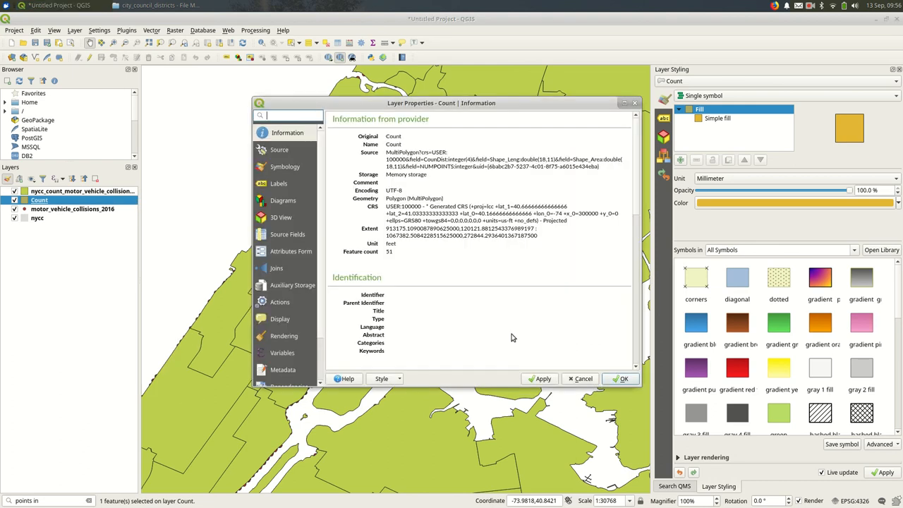
pyautogui.doubleClick(406, 175)
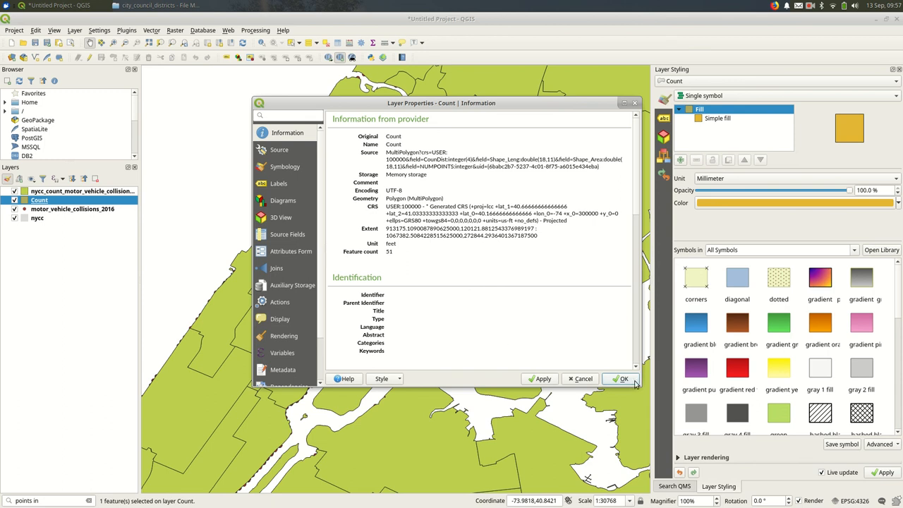
pyautogui.rightClick(39, 201)
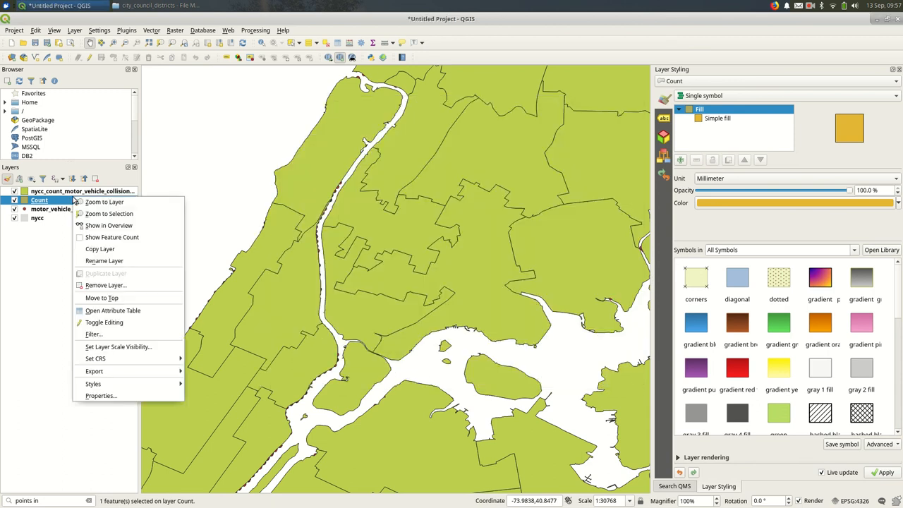
pyautogui.moveTo(104, 285)
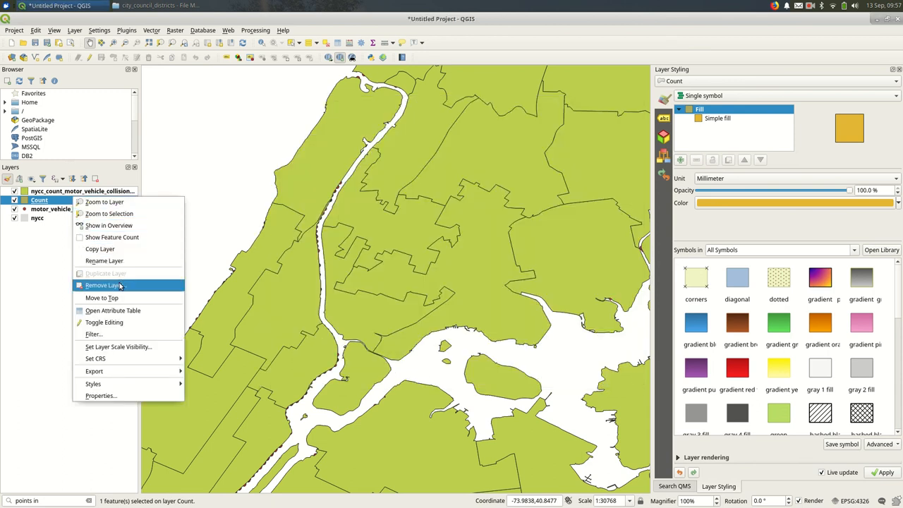
# Remove the temporary Count layer, leaving collision points over the saved green district counts.
pyautogui.click(104, 285)
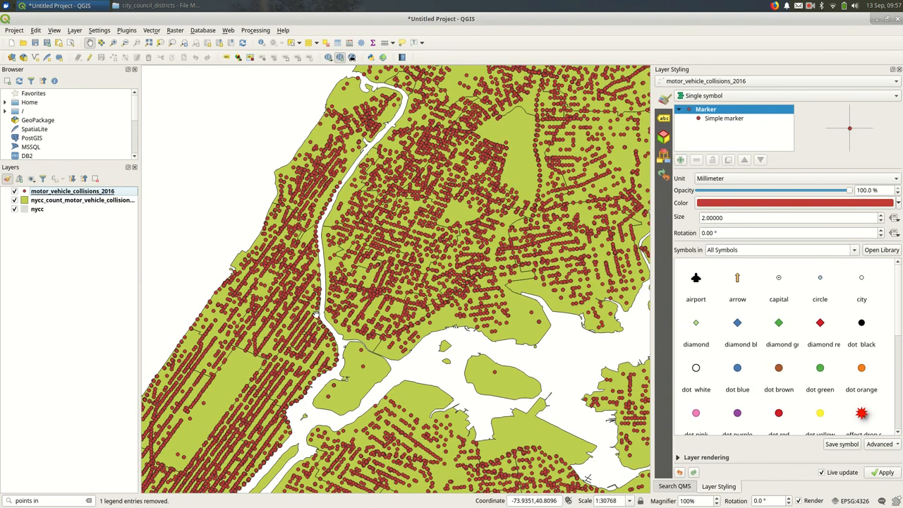
pyautogui.moveTo(316, 313)
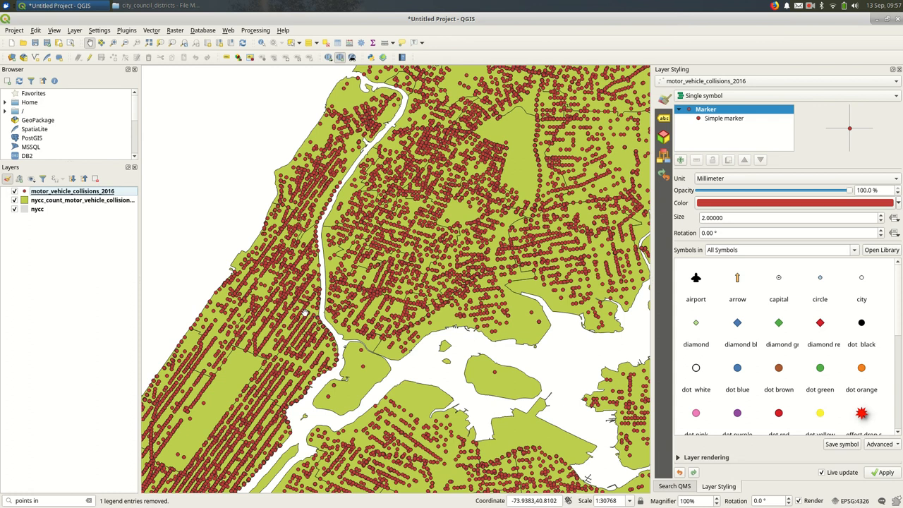
pyautogui.moveTo(305, 312)
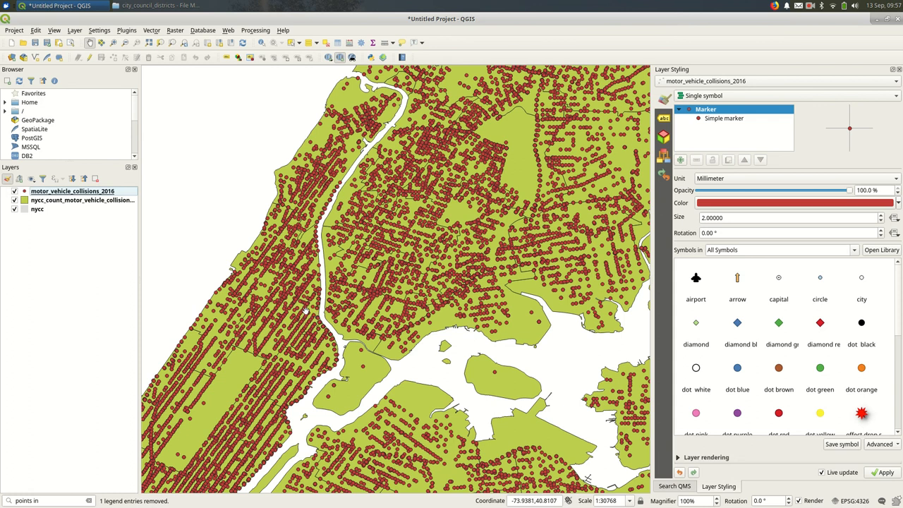